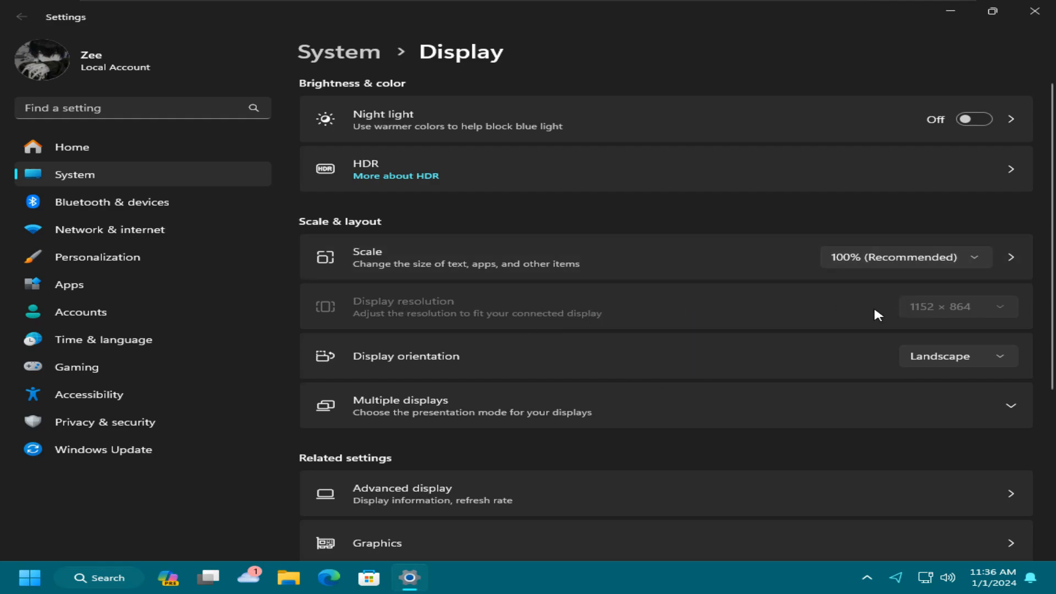
# View the Display resolution choices (1152 × 864, 1024 × 768, 800 × 600) and dismiss the list
pyautogui.click(957, 306)
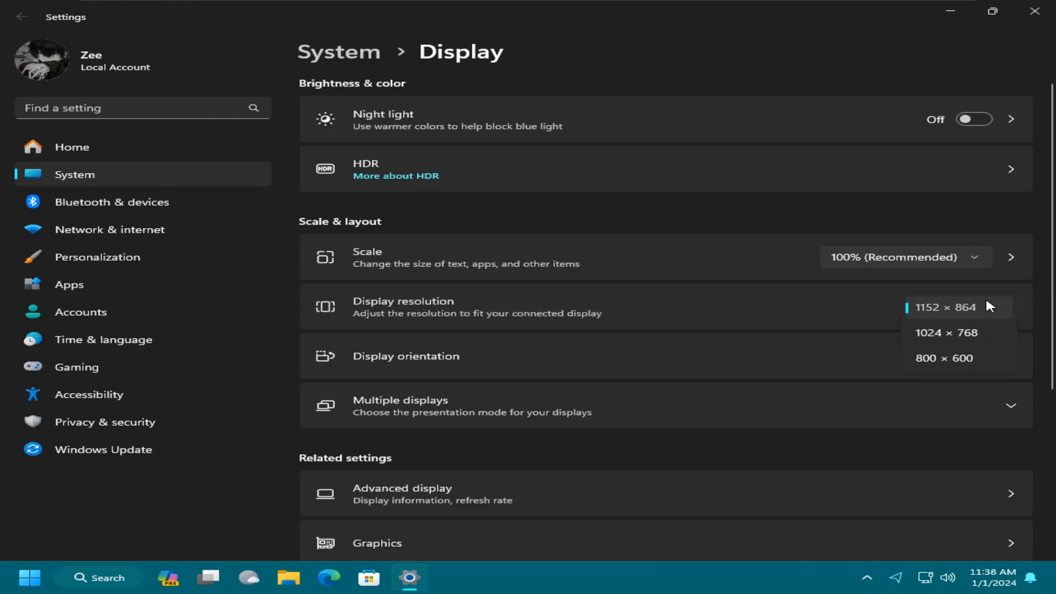
pyautogui.click(945, 307)
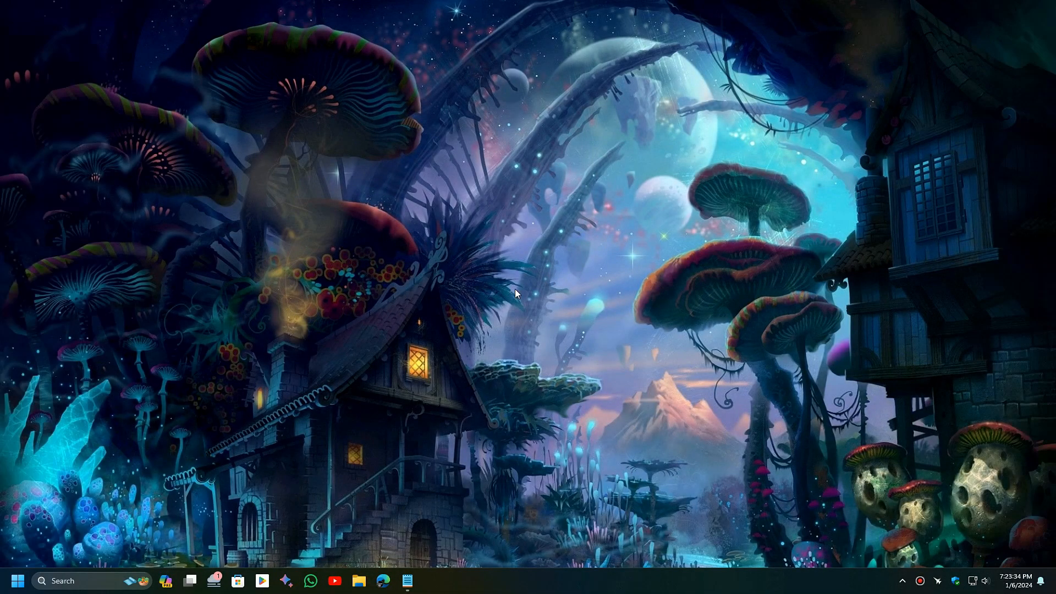
# Launch Device Manager from the Start quick menu and expand Display adapters
pyautogui.rightClick(15, 581)
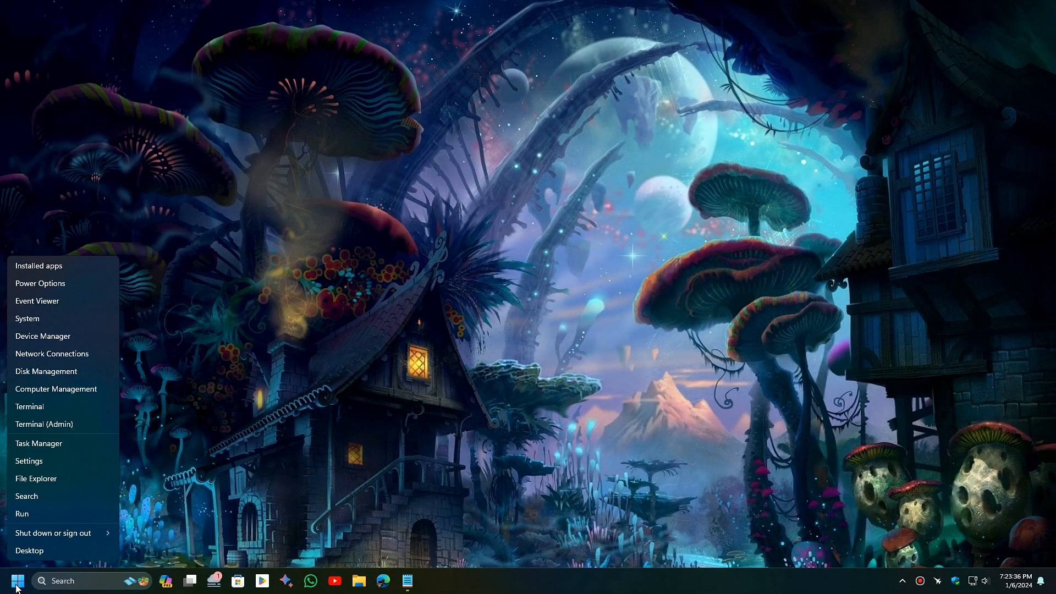
pyautogui.moveTo(55, 301)
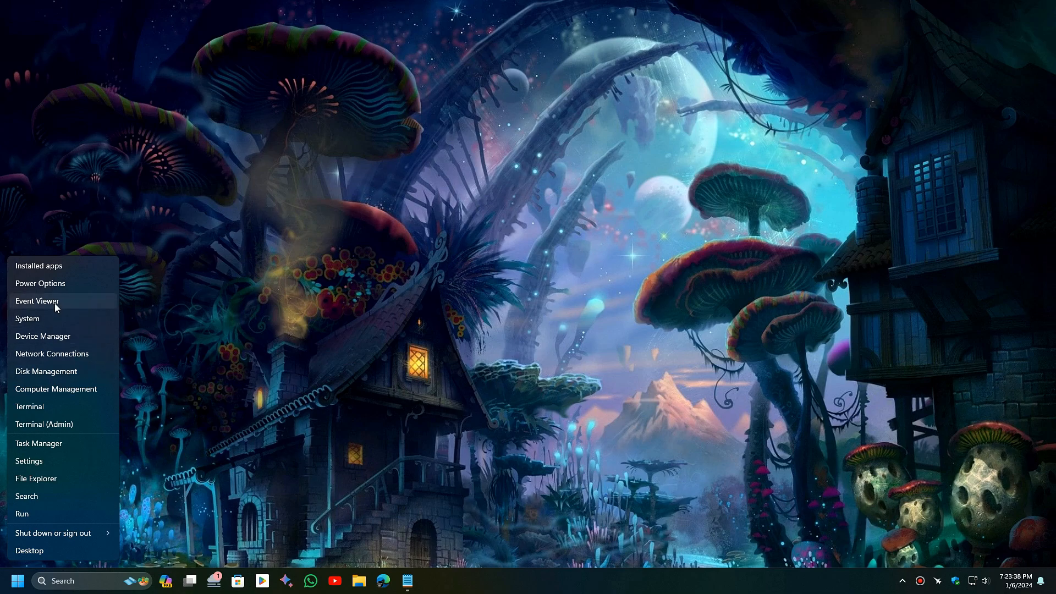
pyautogui.click(652, 341)
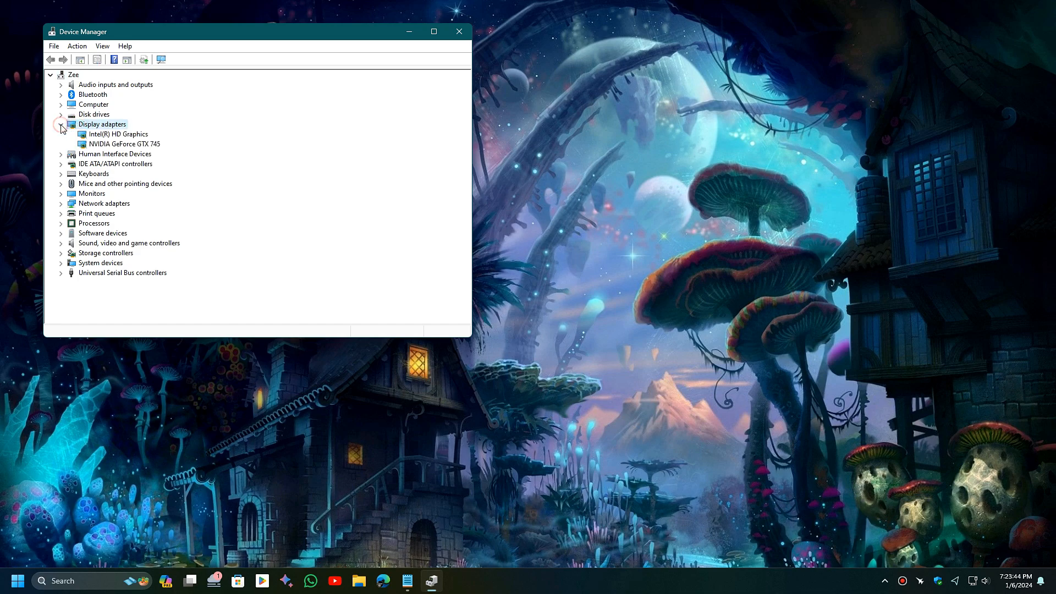
pyautogui.click(61, 128)
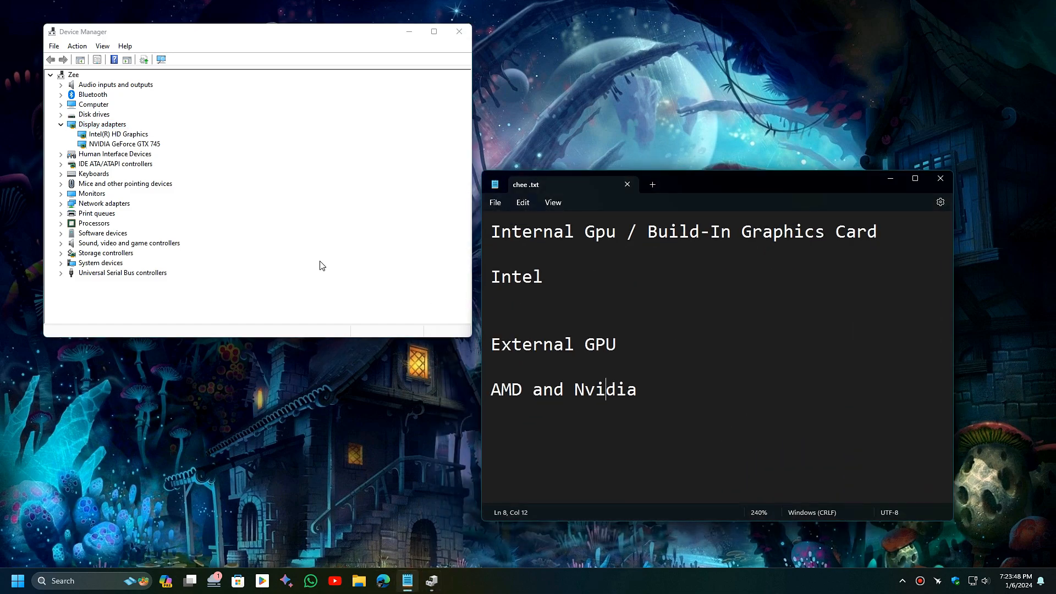
# Compare the Notepad GPU note with the adapters and select NVIDIA GeForce GTX 745
pyautogui.doubleClick(522, 231)
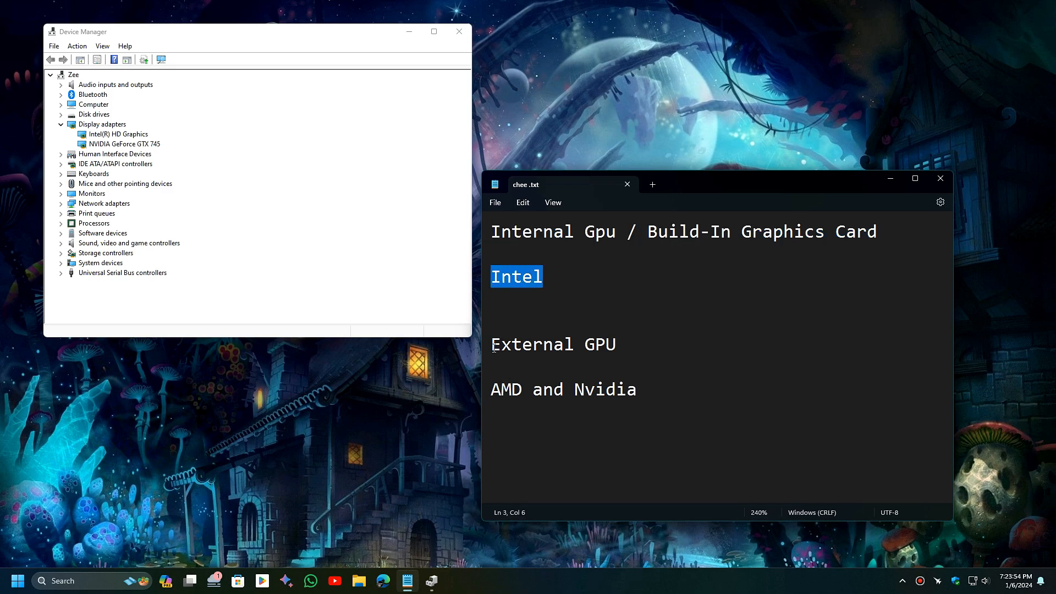
pyautogui.click(492, 389)
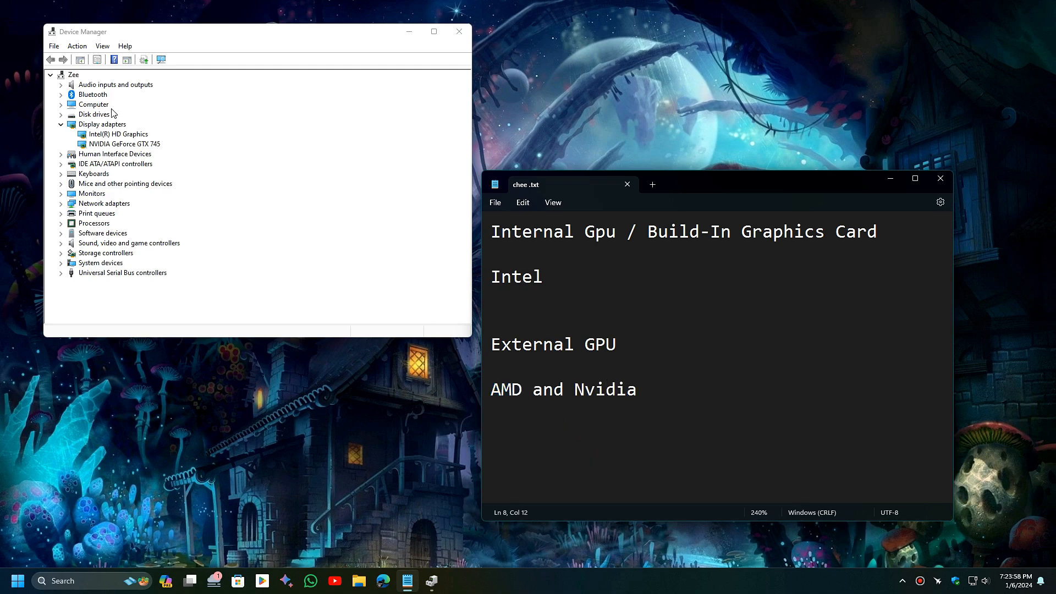
pyautogui.click(120, 134)
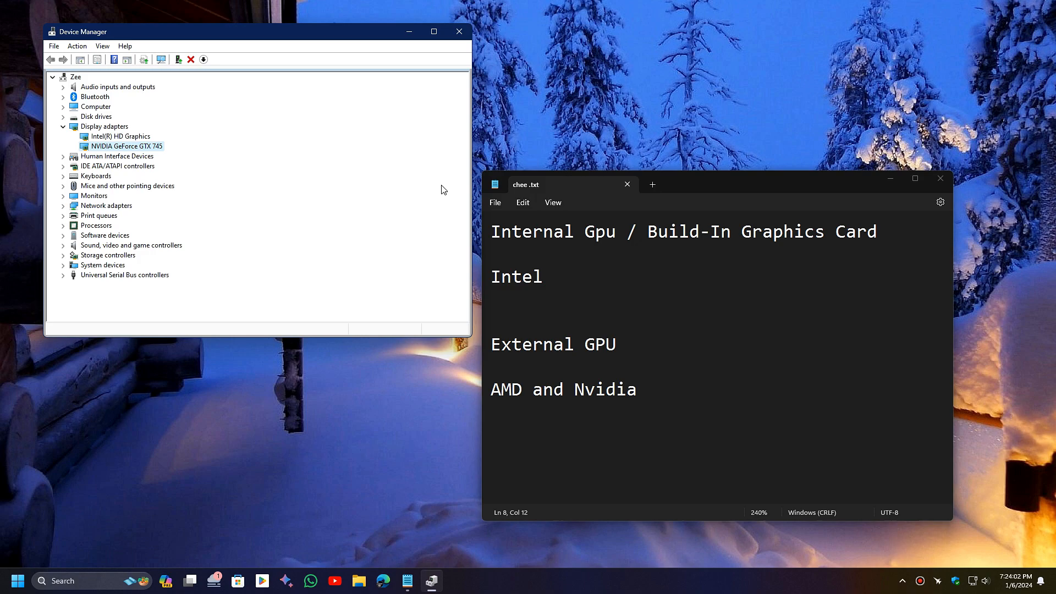
# Run an automatic driver update search for Intel(R) HD Graphics; best driver already installed
pyautogui.click(939, 179)
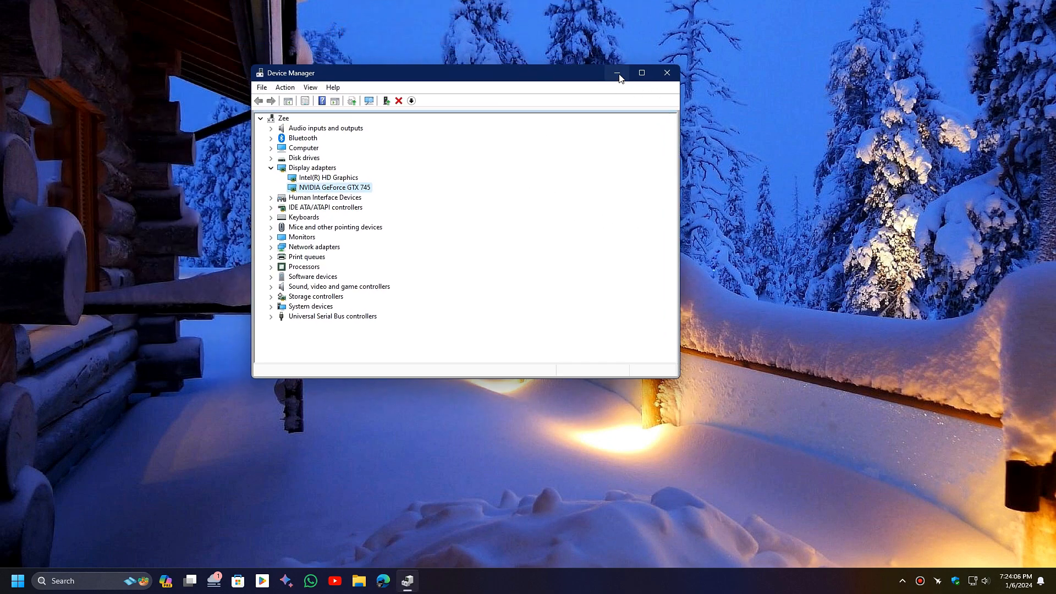
pyautogui.rightClick(333, 187)
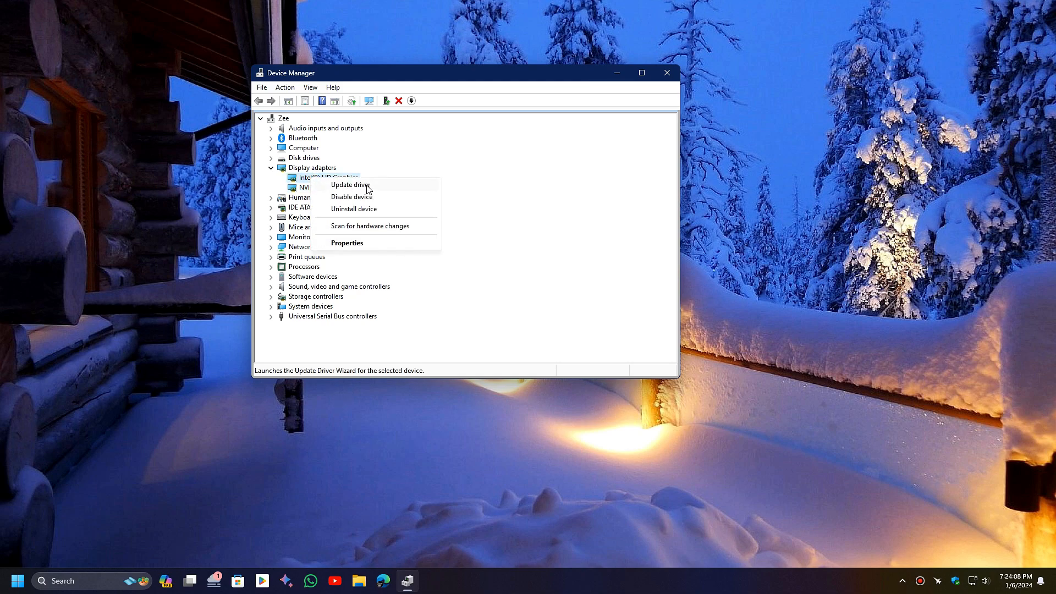
pyautogui.click(351, 186)
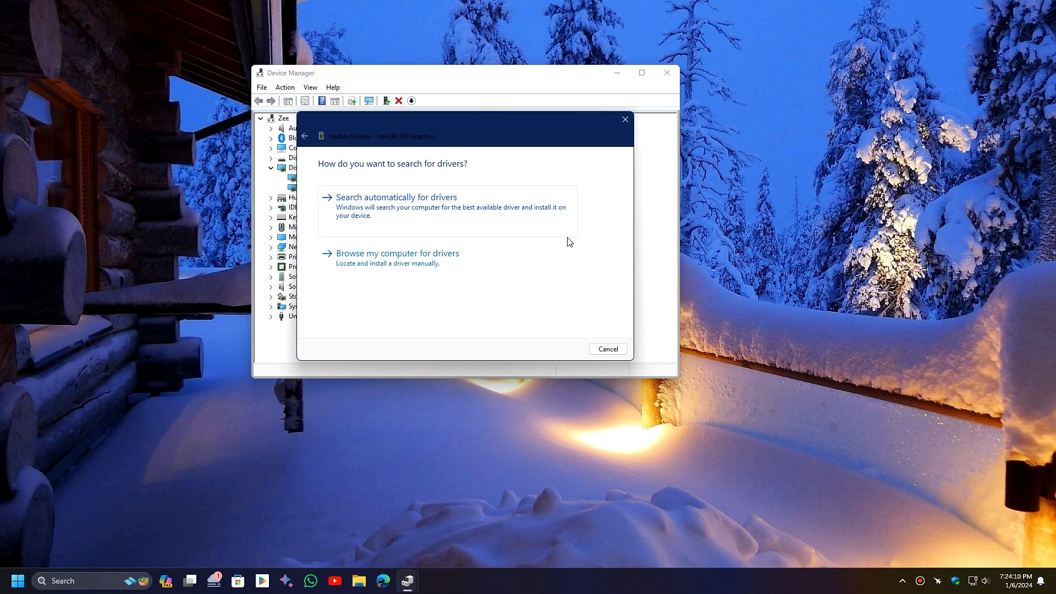
pyautogui.click(396, 197)
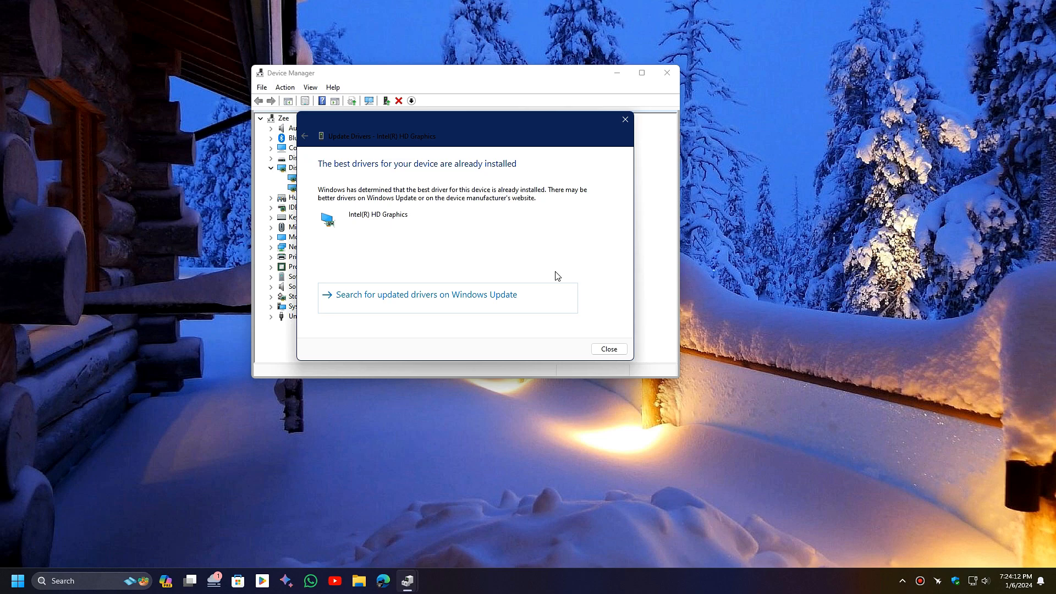
pyautogui.moveTo(526, 173)
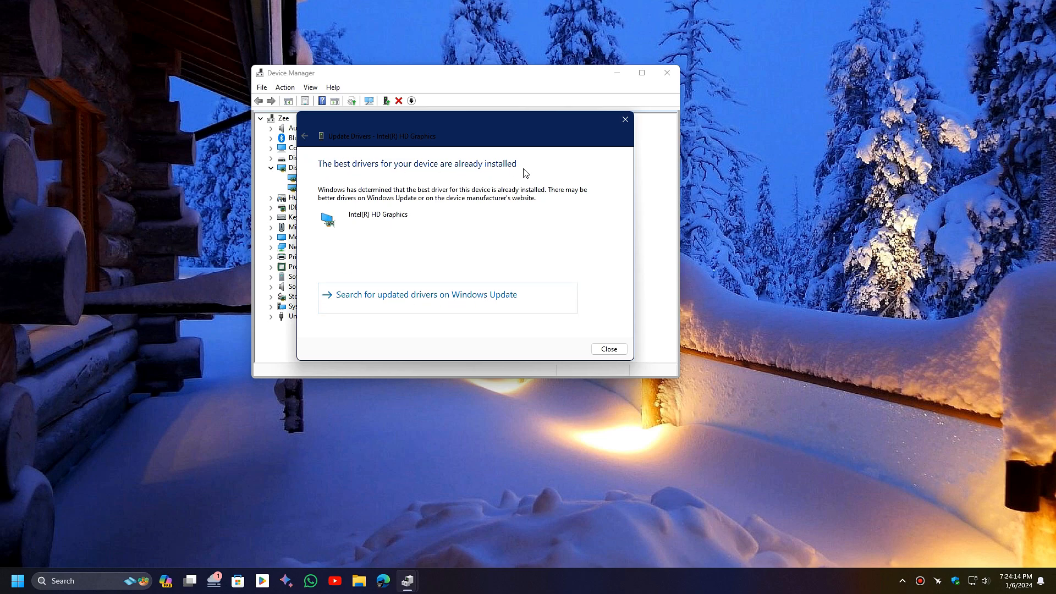
pyautogui.click(607, 349)
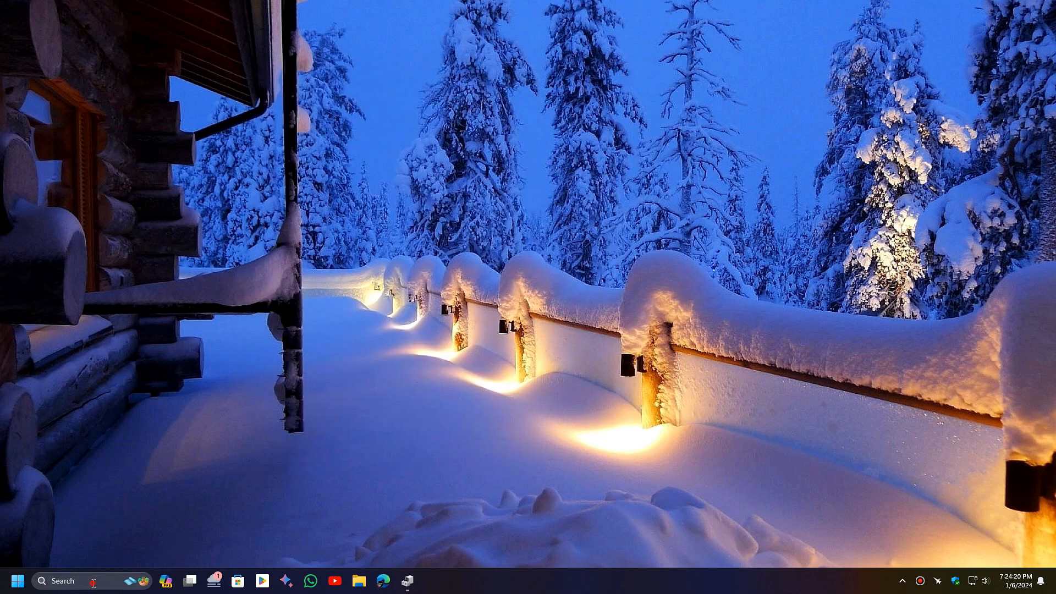
# Search 'check for updates', open Windows Update and run a fresh update check
pyautogui.write('check For Updates')
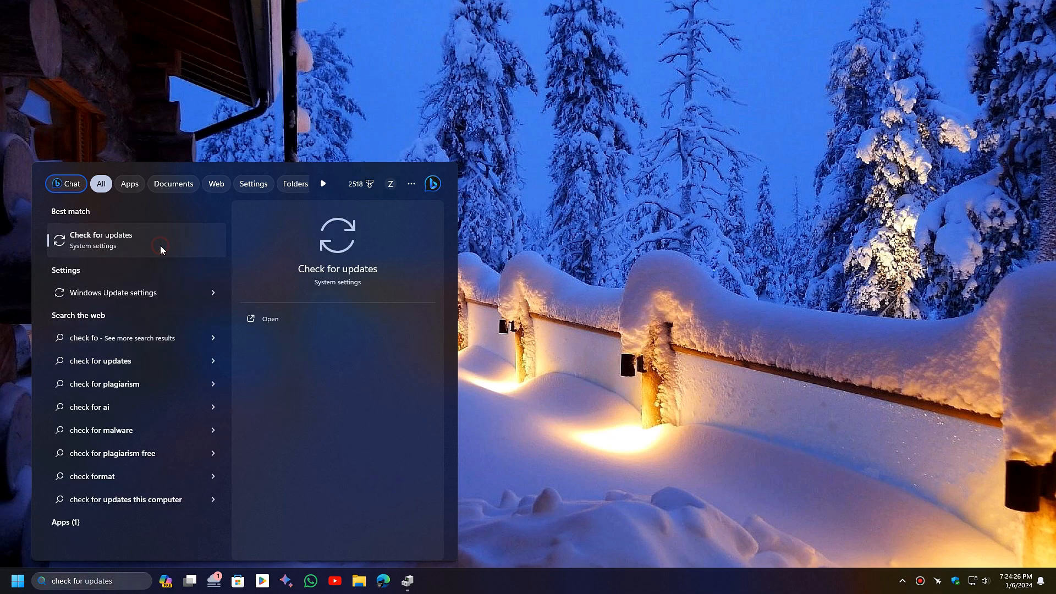
pyautogui.click(101, 240)
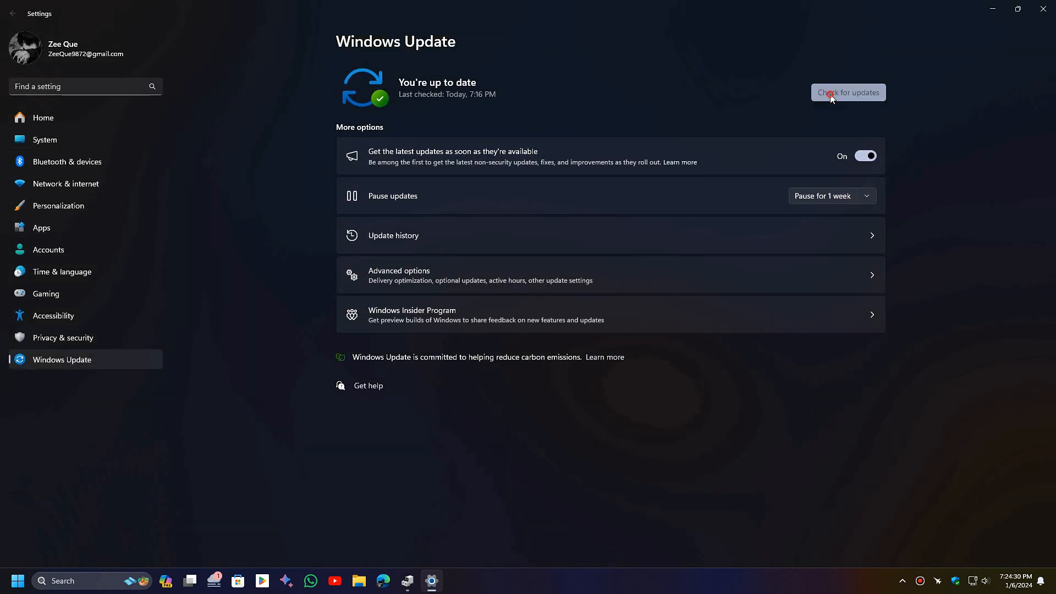
pyautogui.click(849, 92)
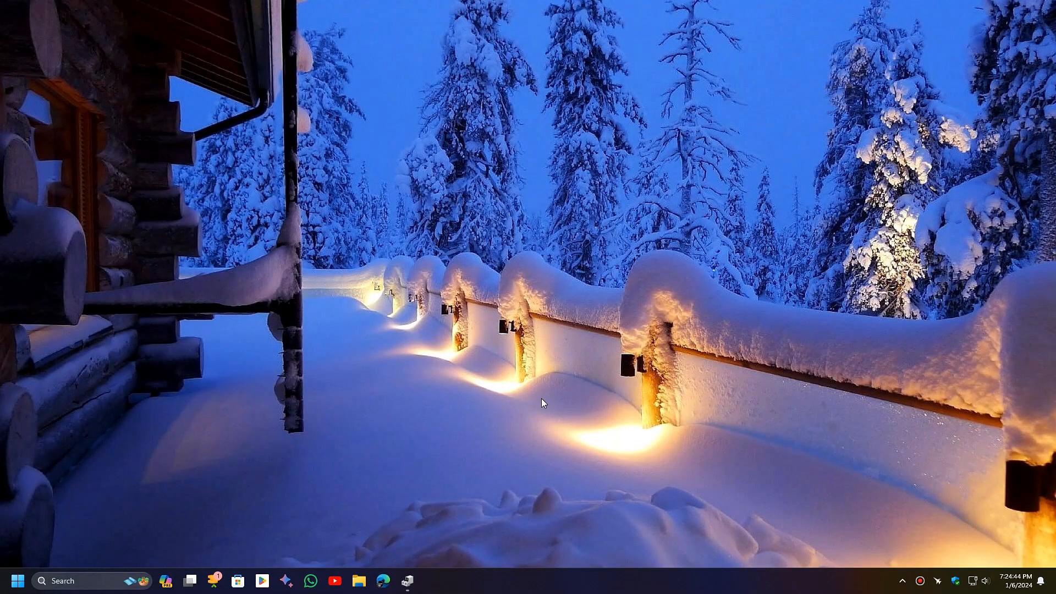
# Restore Device Manager from the taskbar and review the Intel HD Graphics adapter
pyautogui.click(407, 581)
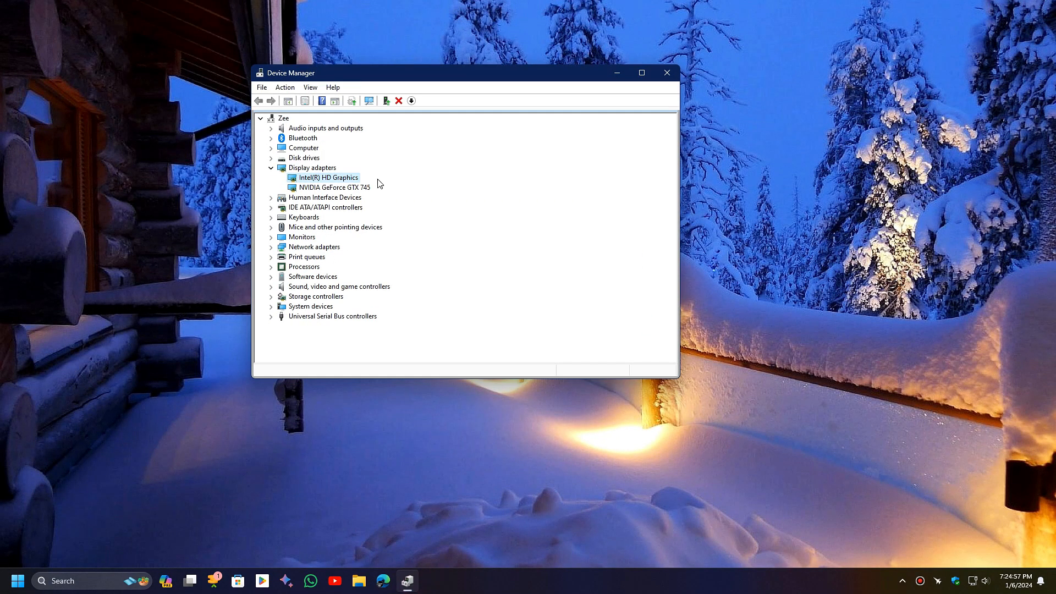
pyautogui.click(333, 188)
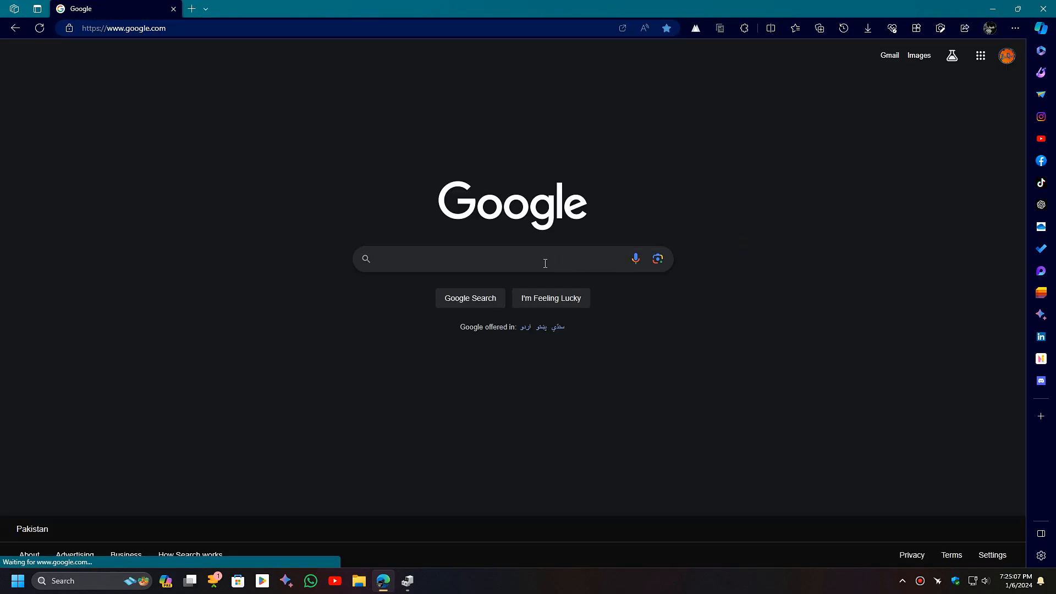
# Google 'intel driver update' and open the Download Intel Drivers and Software result
pyautogui.click(486, 258)
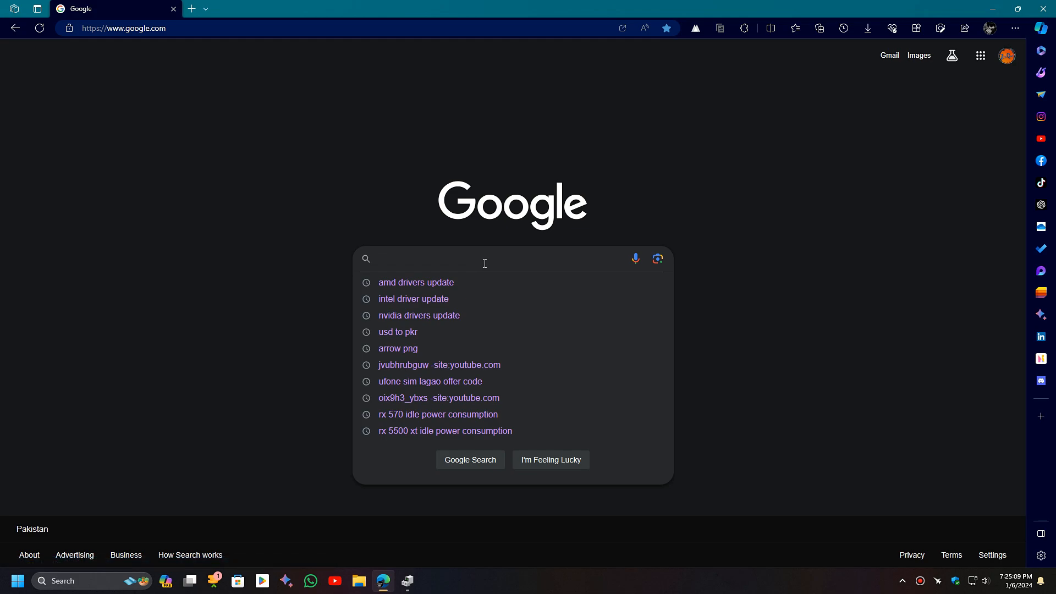
pyautogui.write('in')
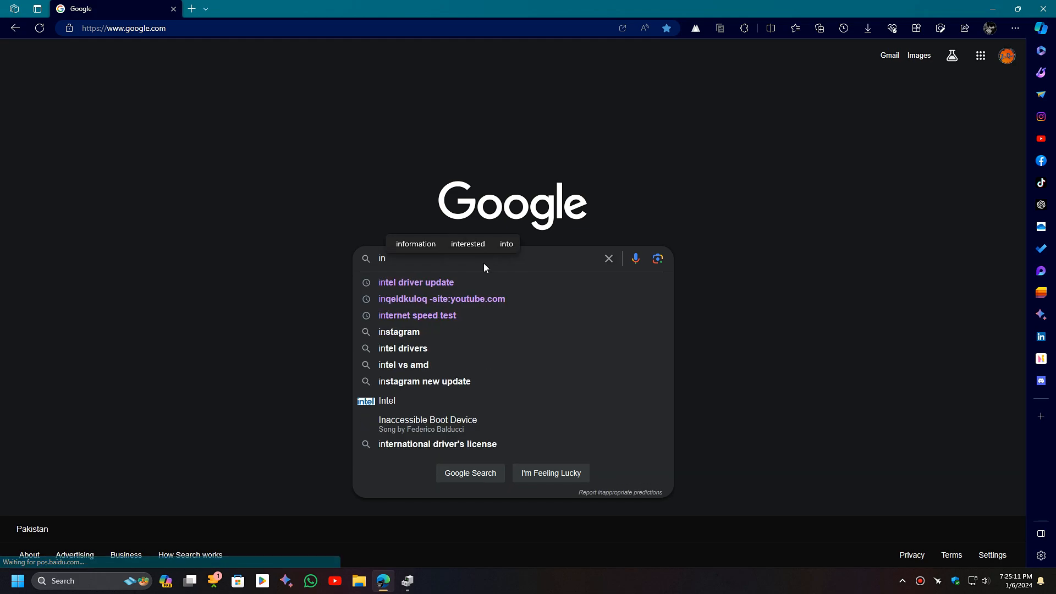
pyautogui.click(416, 282)
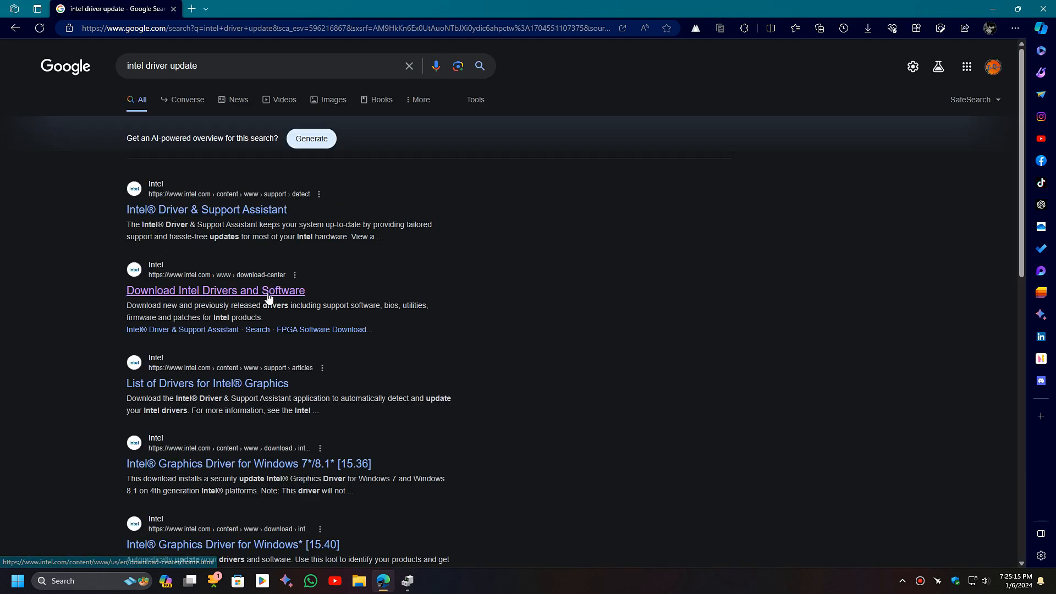
pyautogui.click(216, 290)
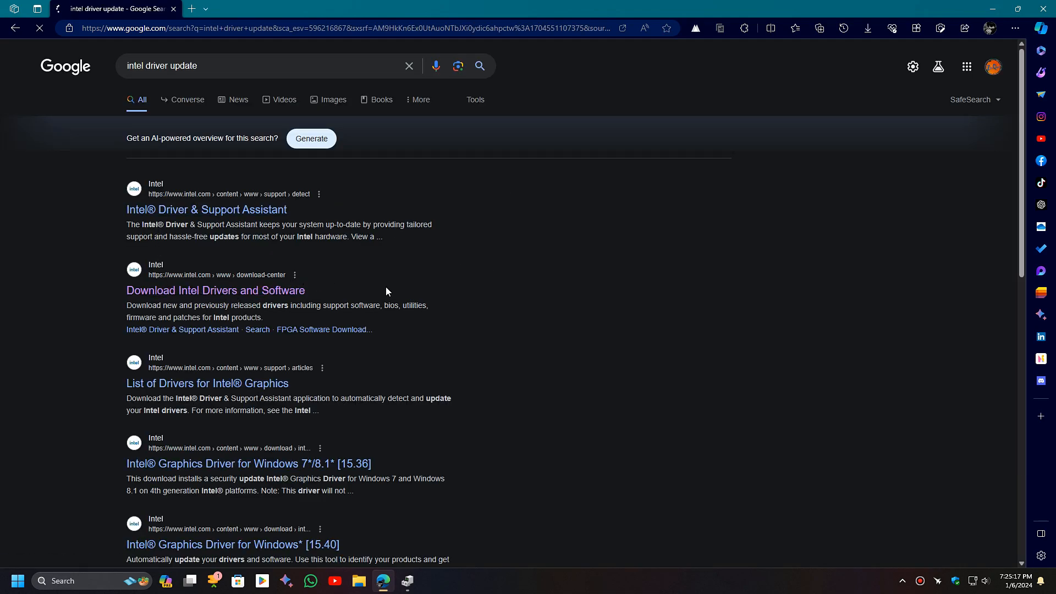
pyautogui.click(215, 291)
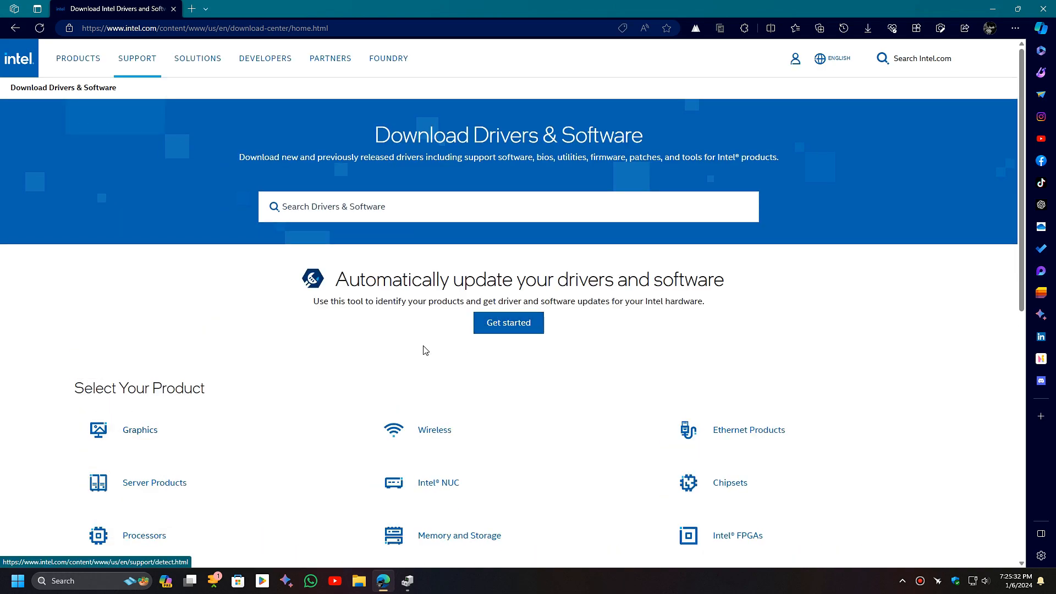
# Browse Intel's Graphics driver downloads and start an 'intel h' search on Intel.com
pyautogui.click(141, 430)
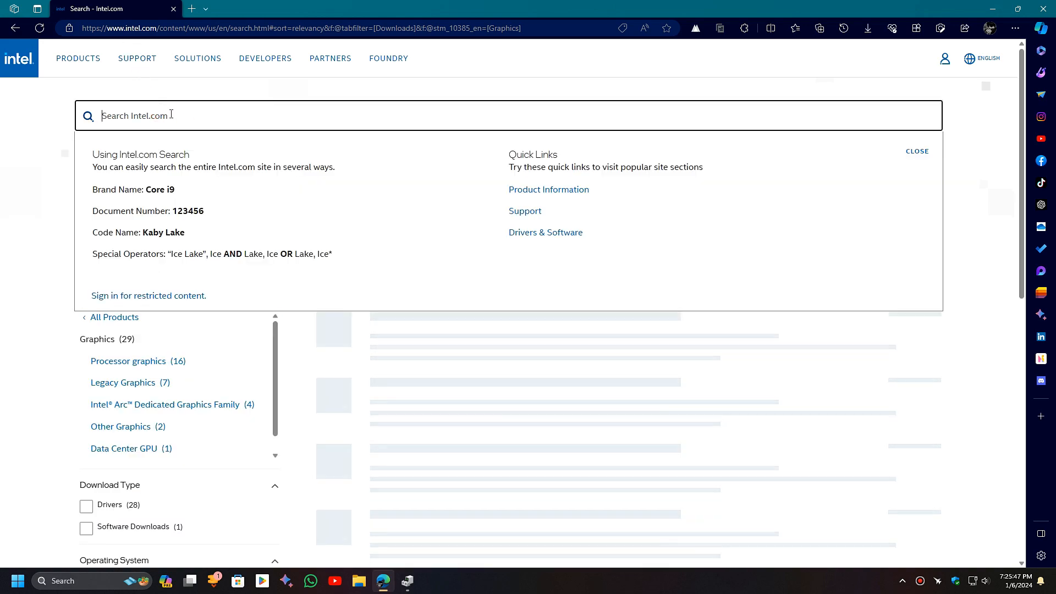
pyautogui.write('intel h')
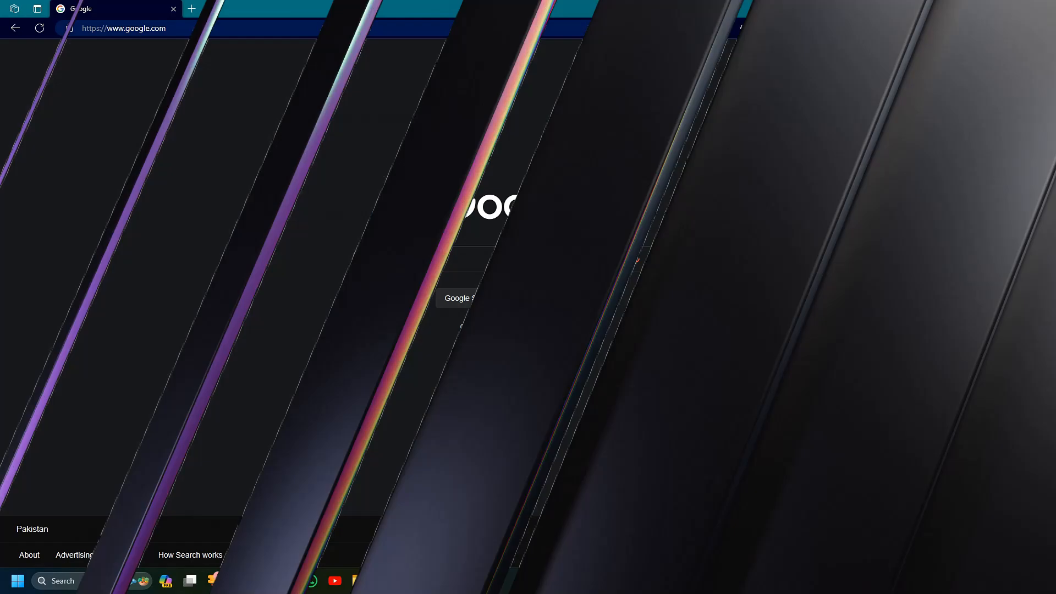
# Google 'nvidia drivers update' and open the NVIDIA Driver Downloads result
pyautogui.write('nvidia drivers update')
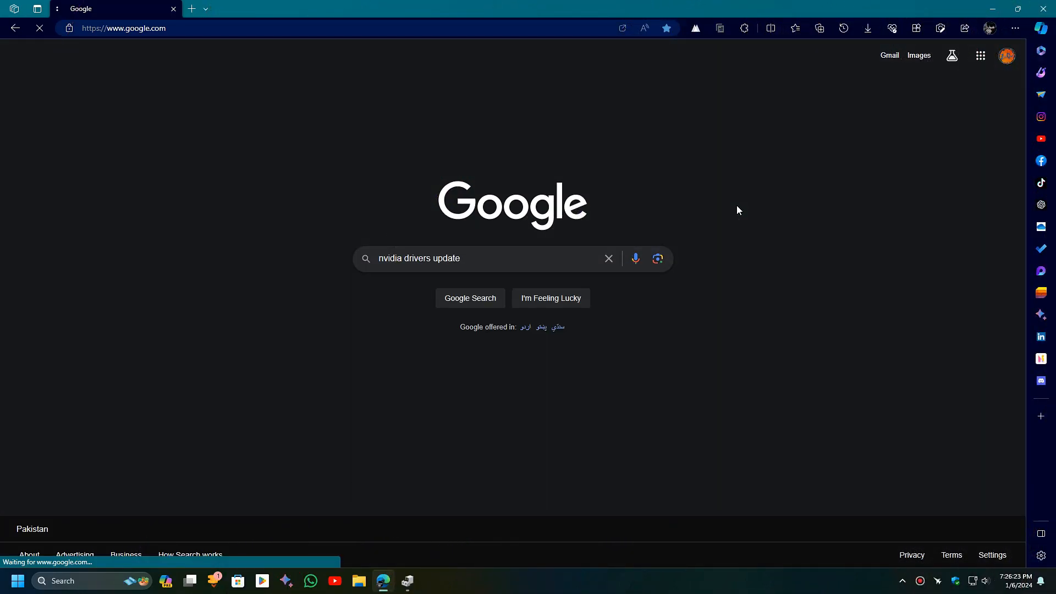
pyautogui.click(469, 298)
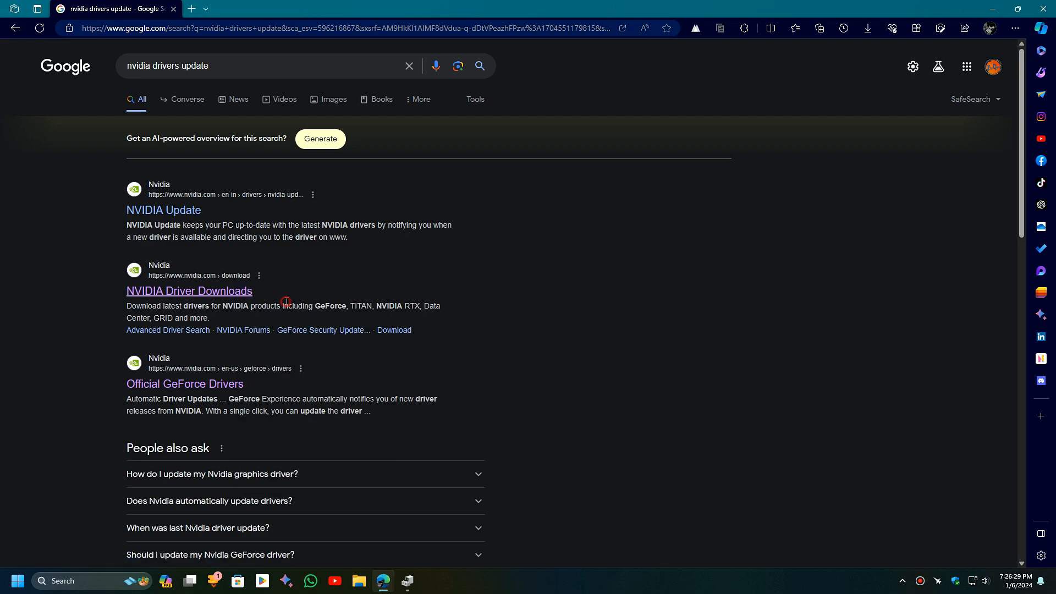
pyautogui.click(185, 385)
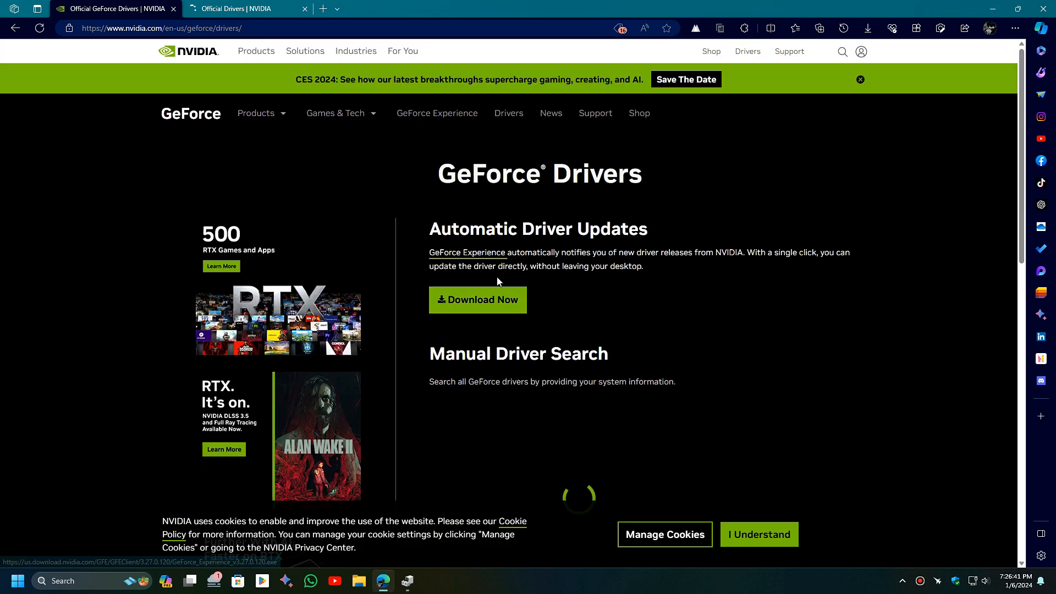
# Set the manual search to GeForce 700 Series, GeForce GTX 745 and Windows 11
pyautogui.scroll(-3)
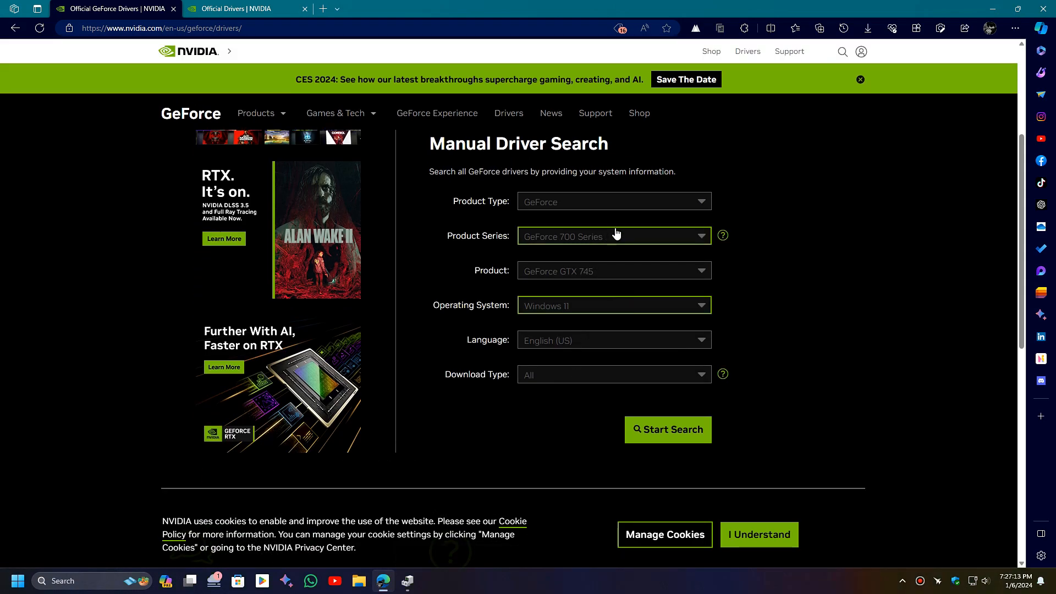
pyautogui.click(613, 202)
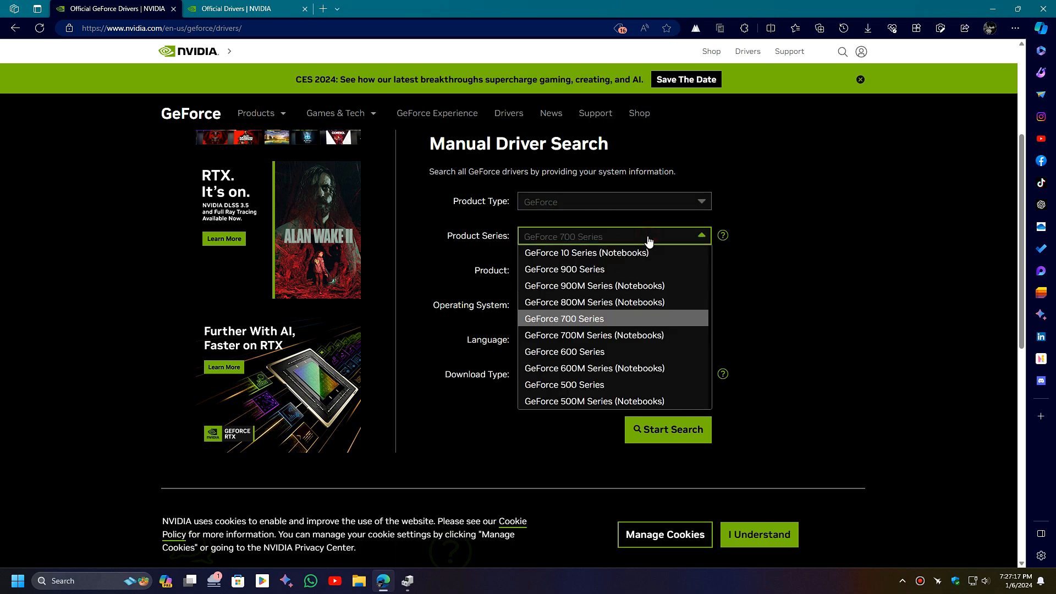
pyautogui.click(564, 319)
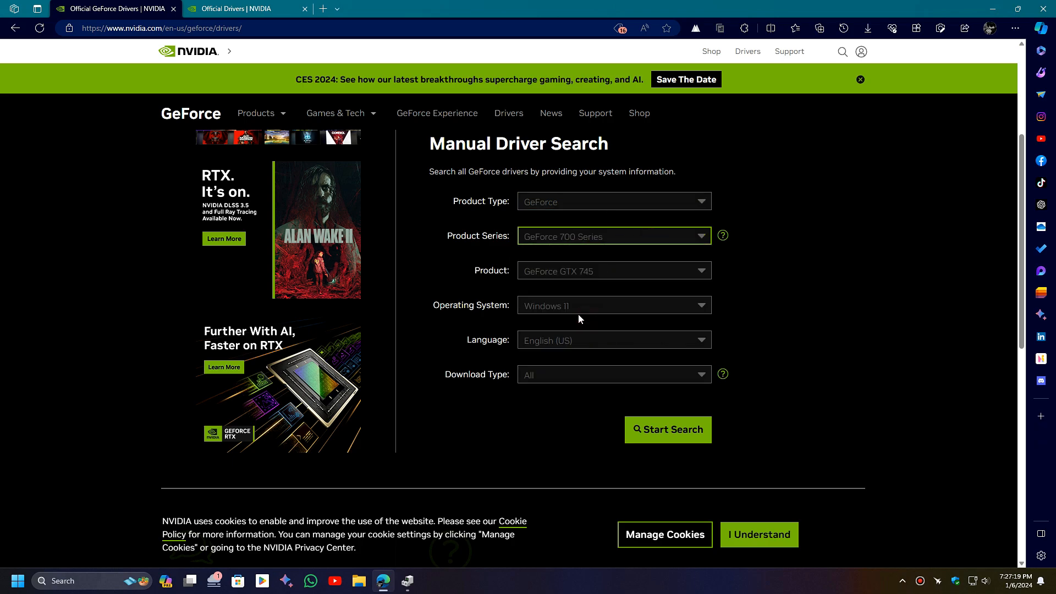
pyautogui.click(613, 270)
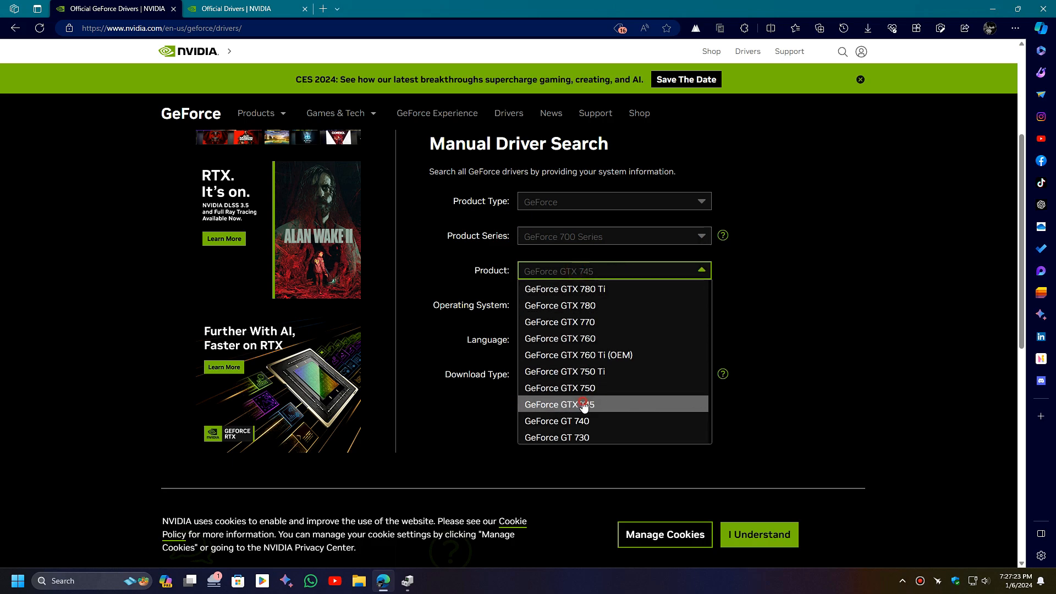
pyautogui.click(612, 305)
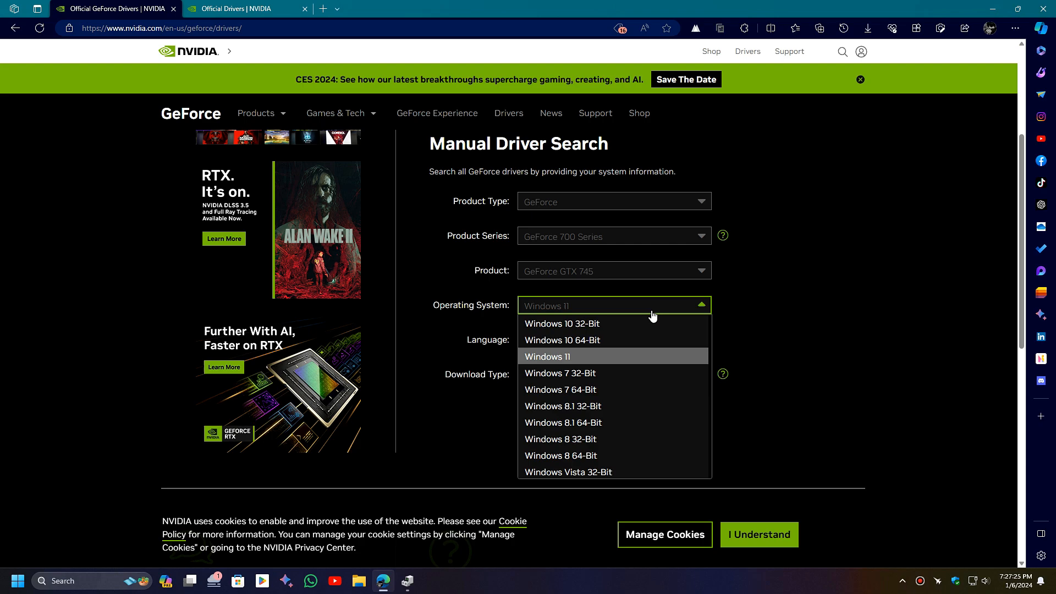
pyautogui.click(547, 357)
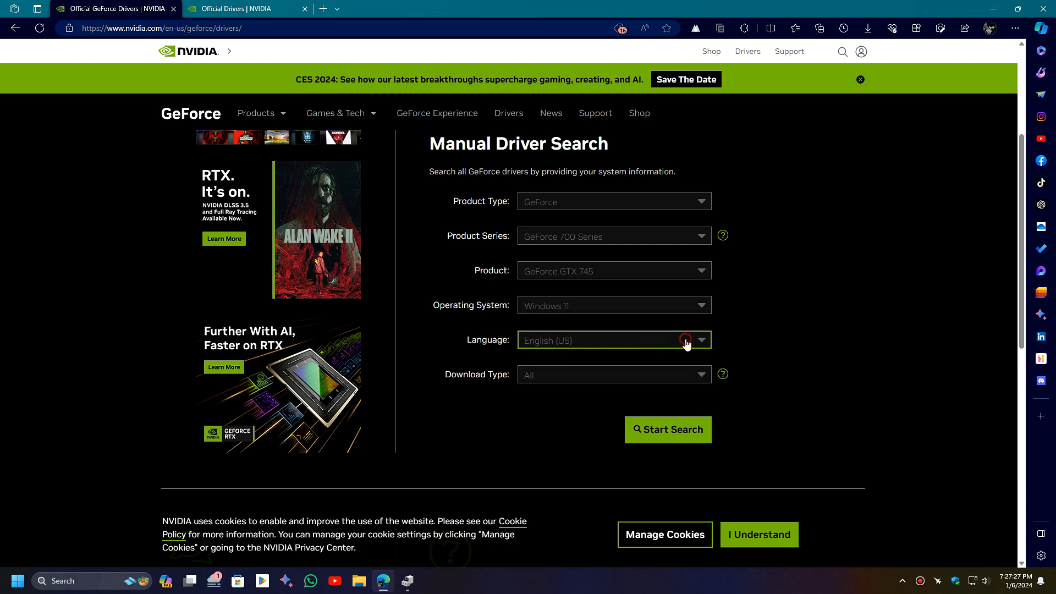
# Keep English language, set download type back to All and start the driver search
pyautogui.click(613, 374)
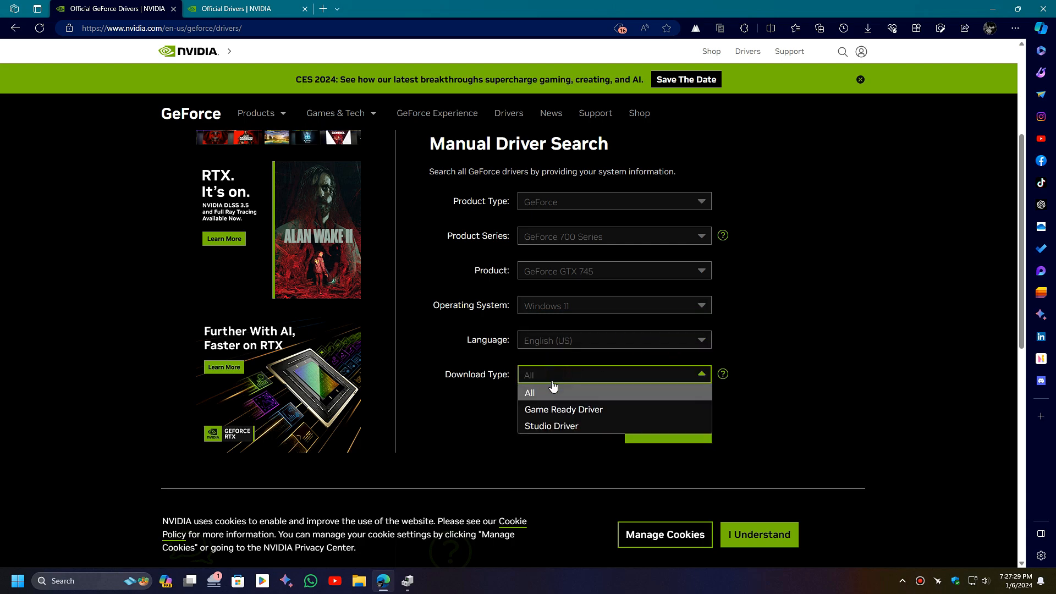
pyautogui.moveTo(537, 426)
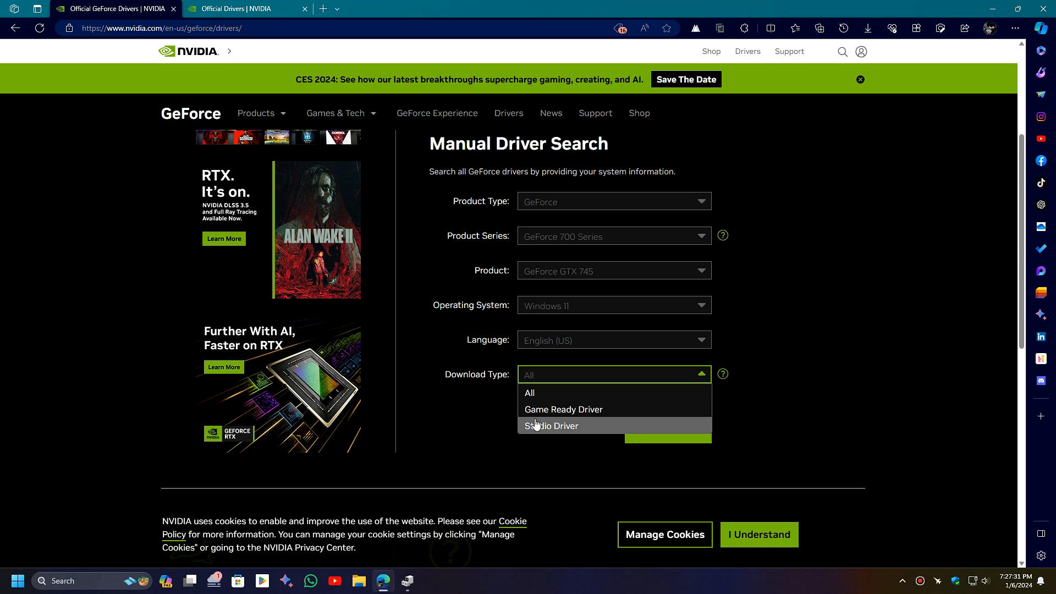
pyautogui.click(563, 409)
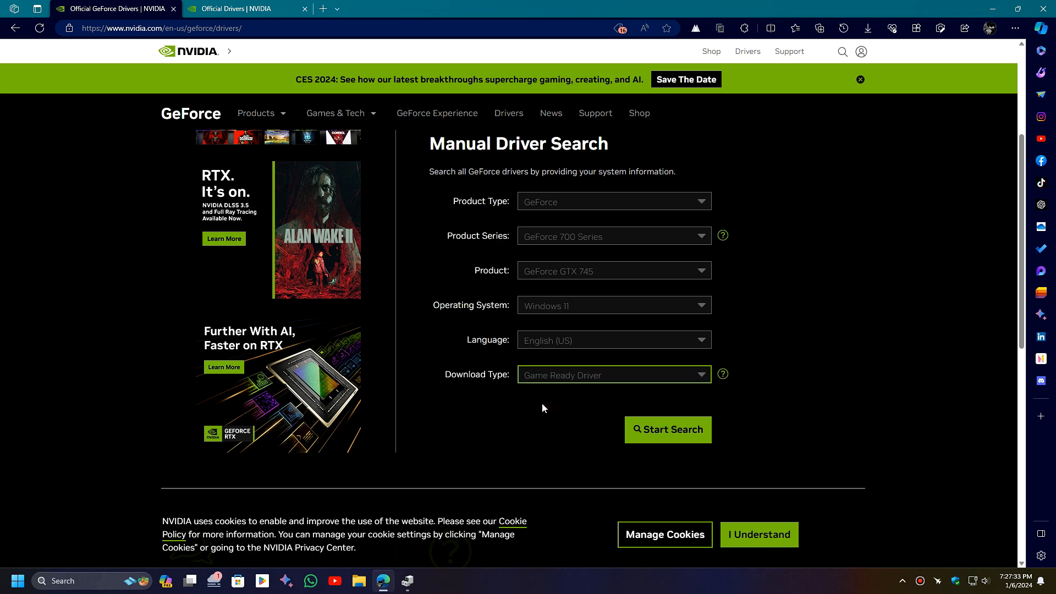
pyautogui.click(613, 375)
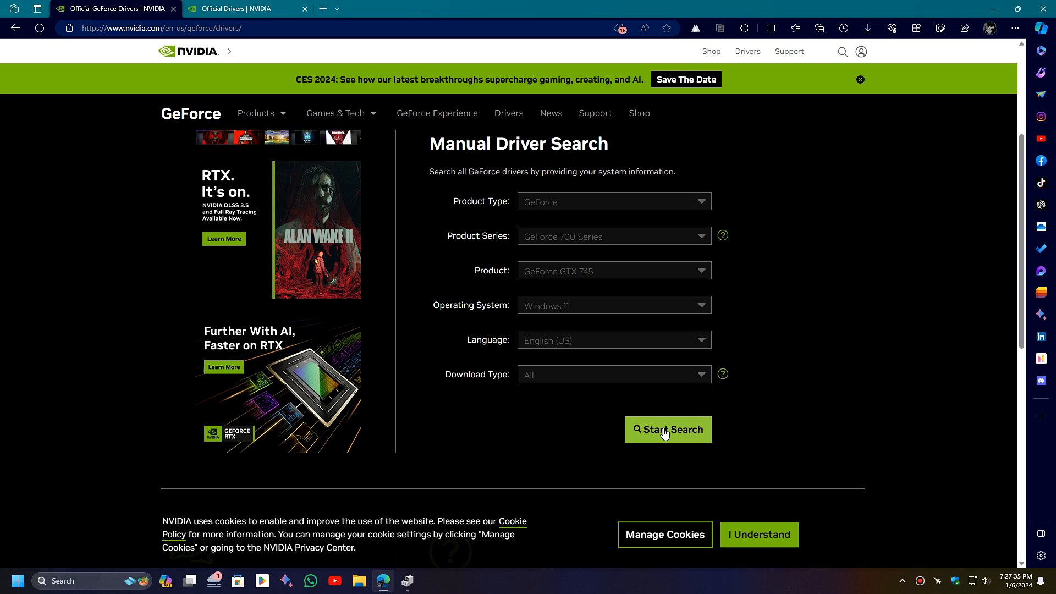
pyautogui.click(667, 430)
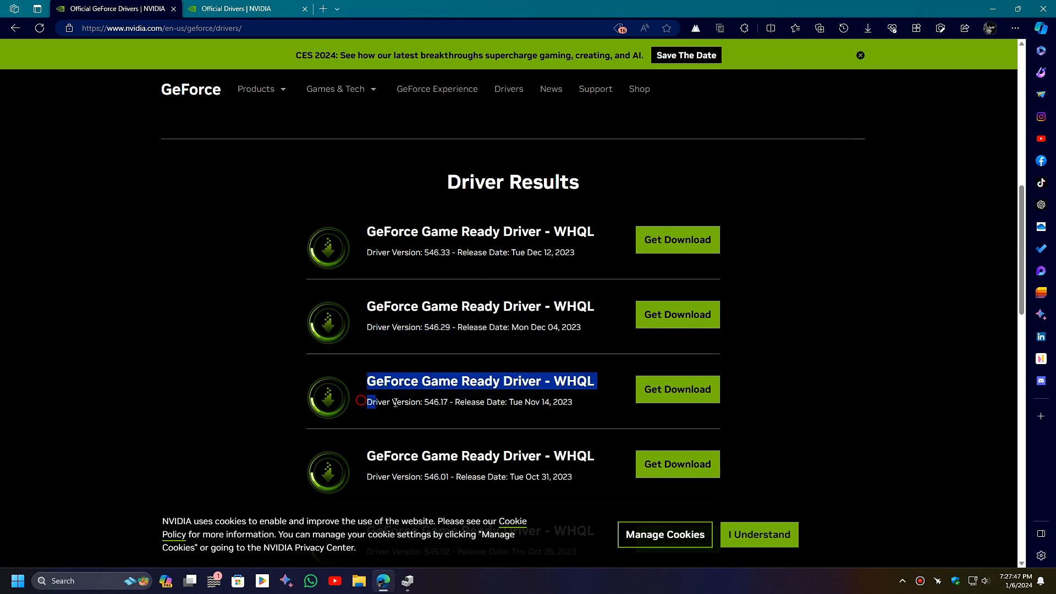
# Highlight the 546.17 Game Ready driver title and switch to the NVIDIA Driver Downloads page
pyautogui.doubleClick(431, 476)
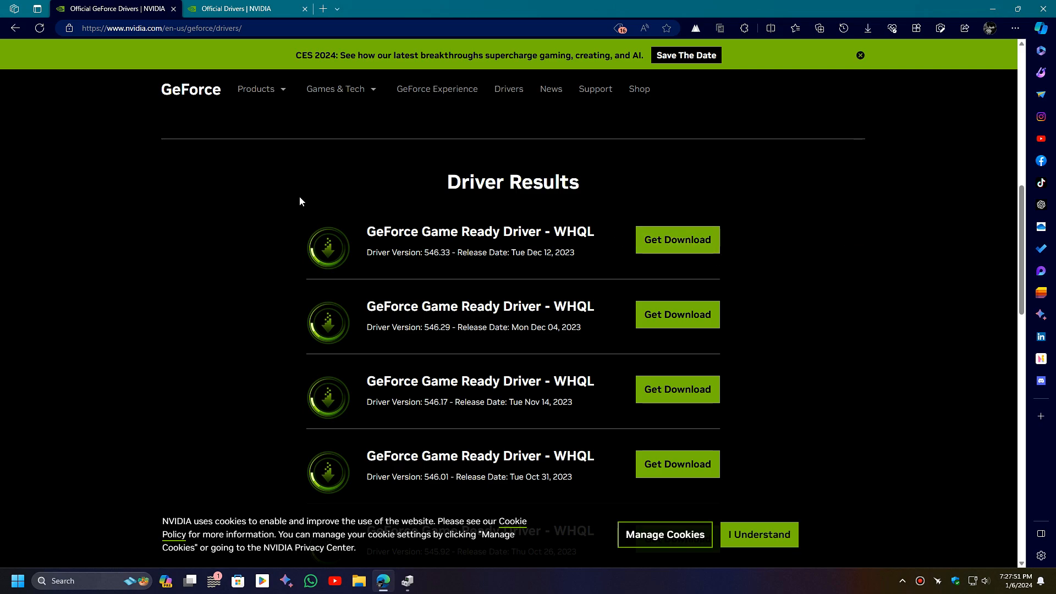
pyautogui.moveTo(677, 240)
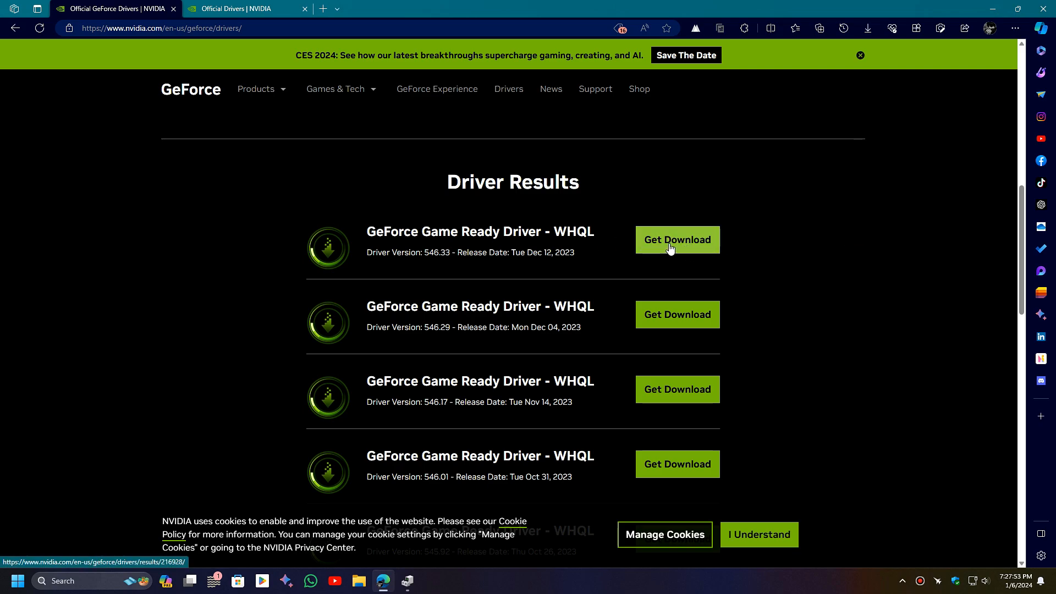
pyautogui.click(239, 9)
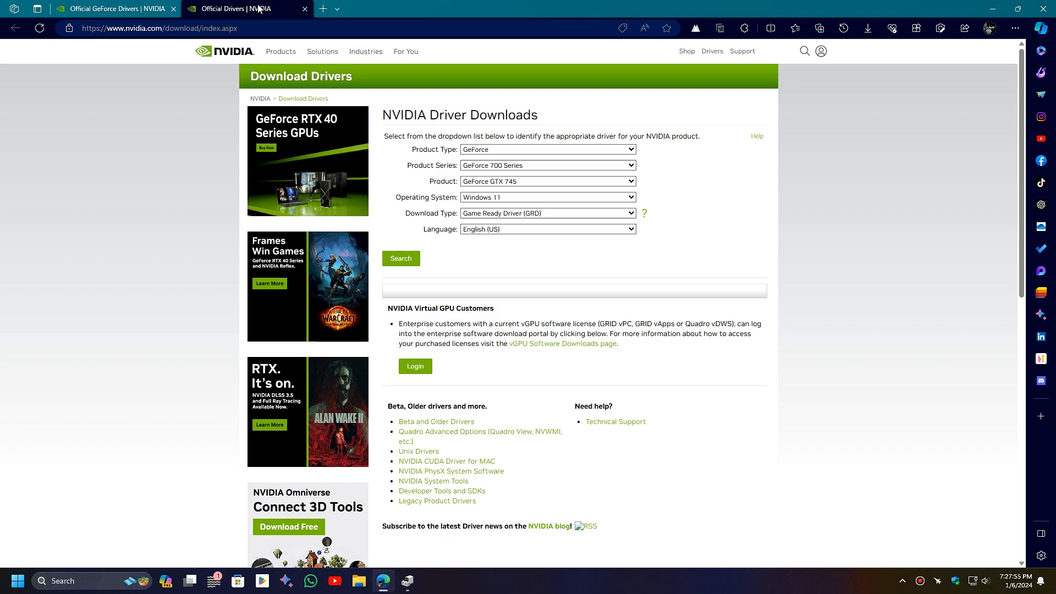
# Search NVIDIA drivers for GeForce GTX 745 with Game Ready Driver (GRD) download type
pyautogui.click(547, 149)
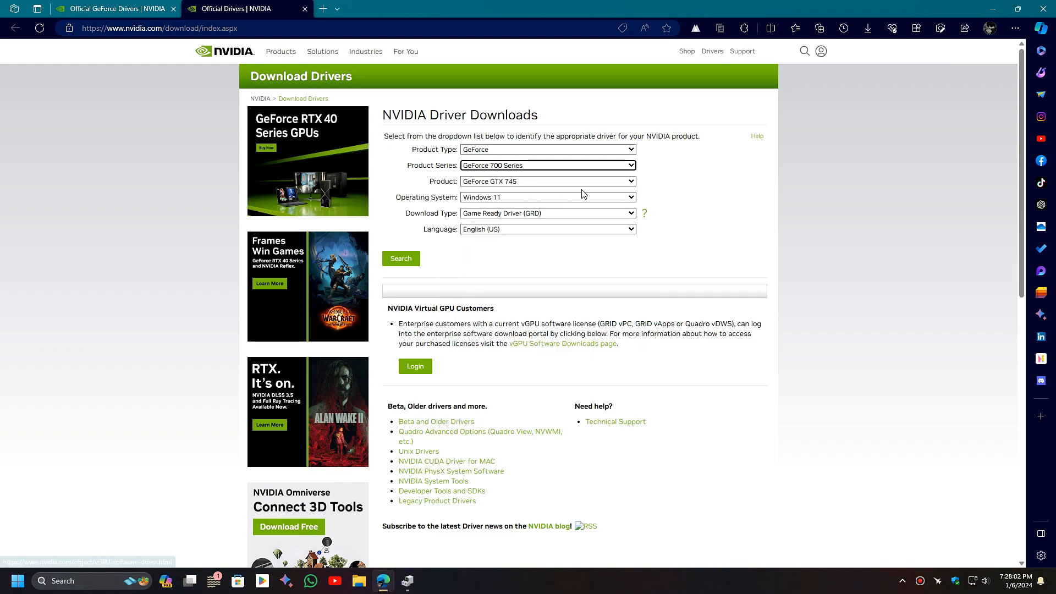
pyautogui.click(548, 181)
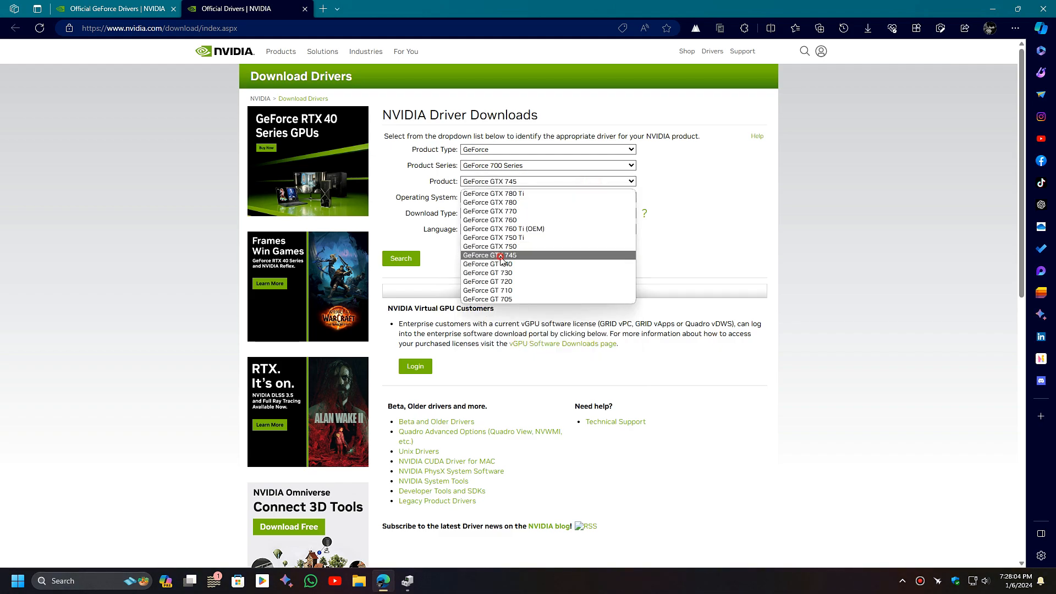
pyautogui.click(547, 197)
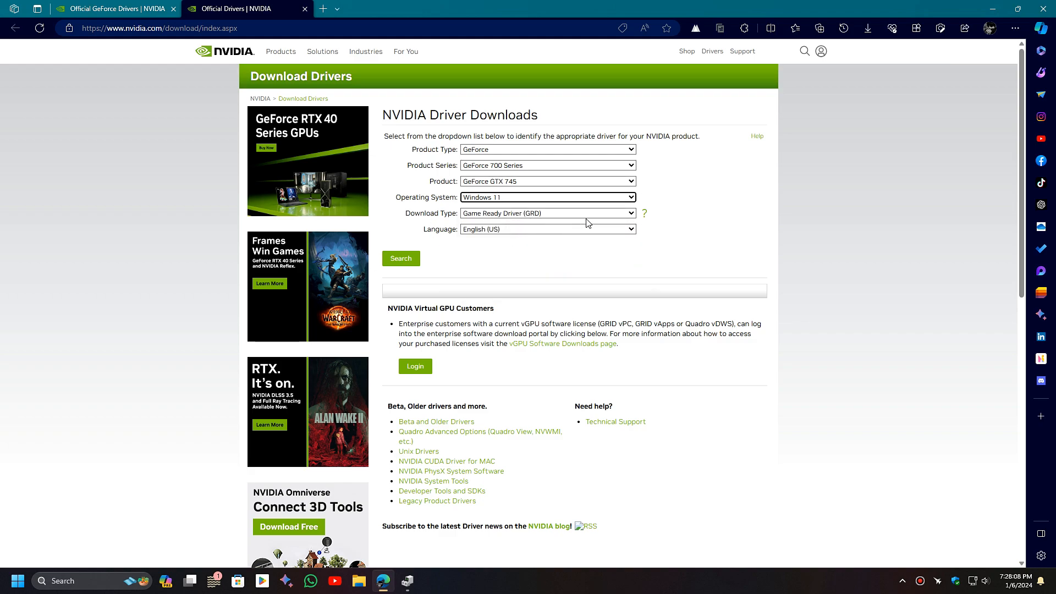
pyautogui.click(547, 213)
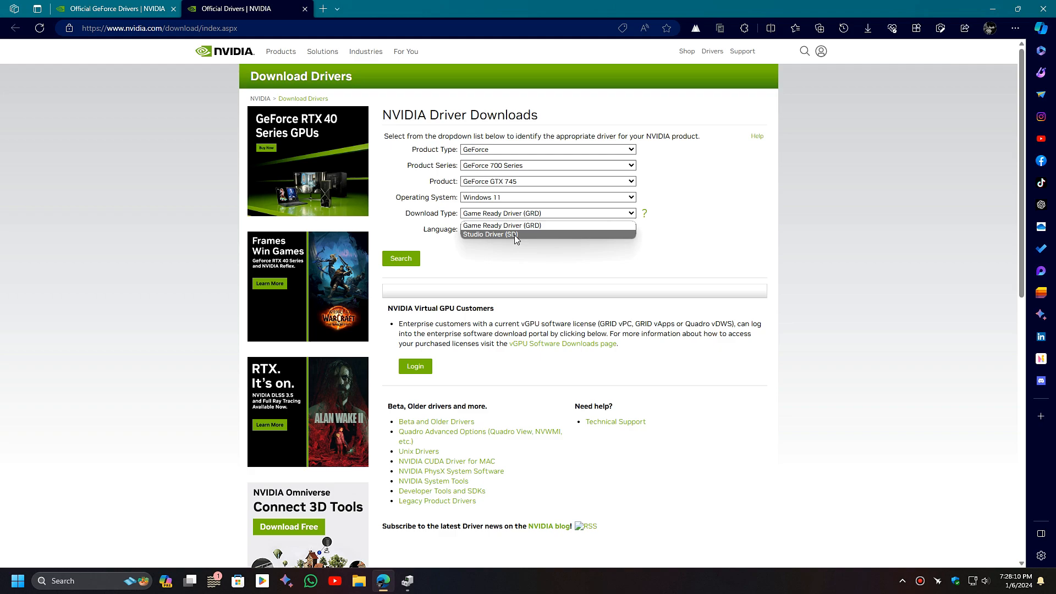
pyautogui.click(501, 225)
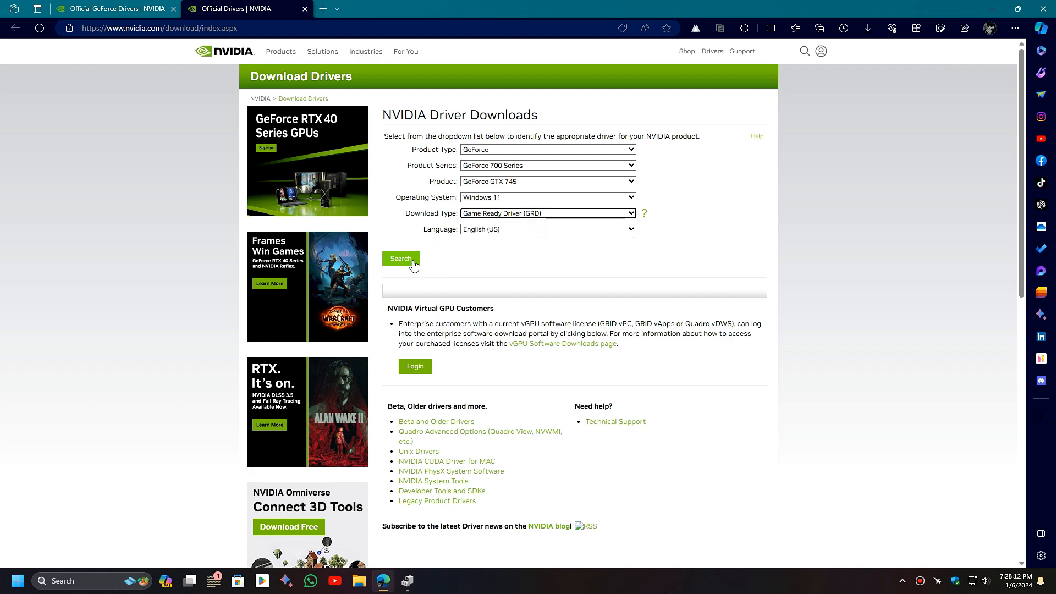
pyautogui.click(401, 258)
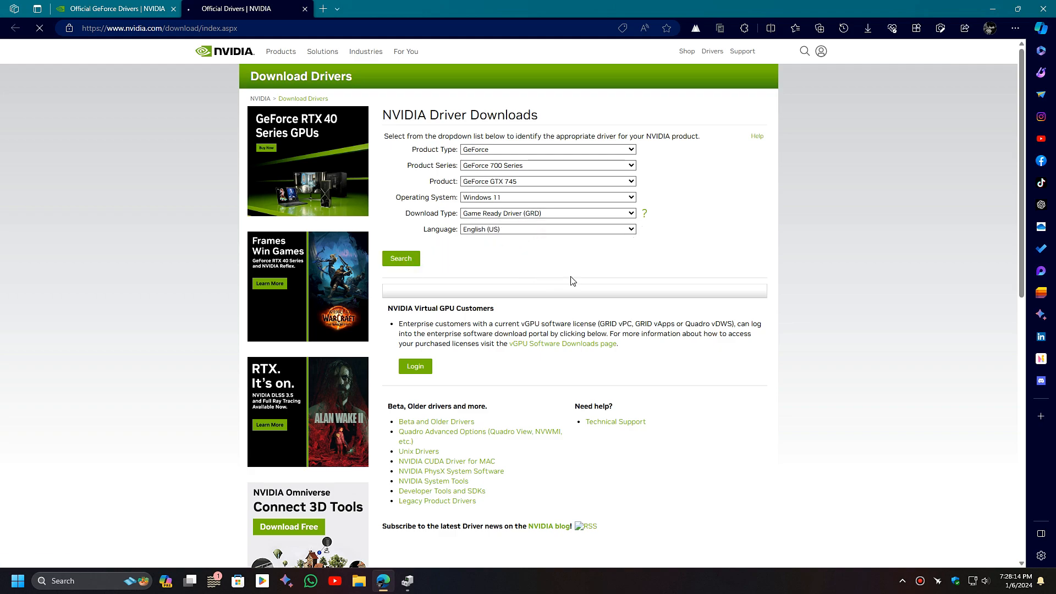
pyautogui.click(401, 258)
pyautogui.write('amd')
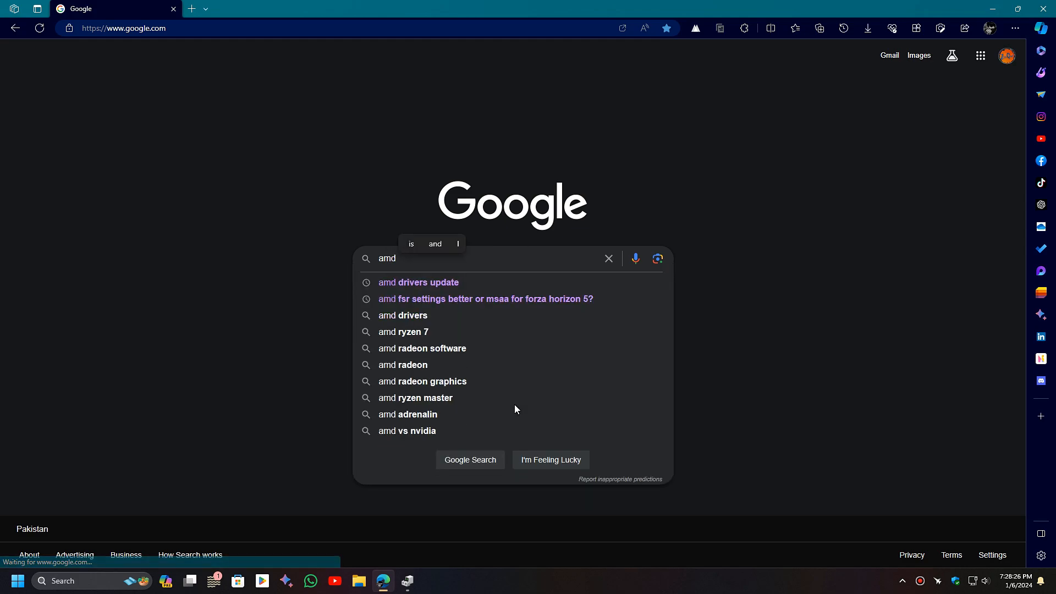
# Search Google for 'amd drivers update' and go to AMD's Drivers and Support page
pyautogui.click(418, 282)
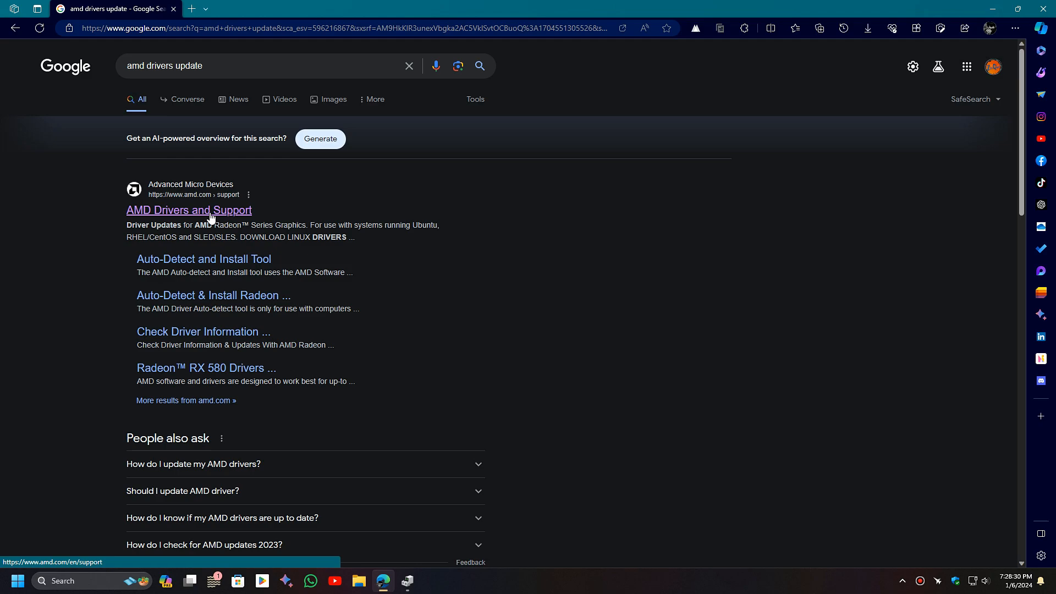
pyautogui.click(189, 210)
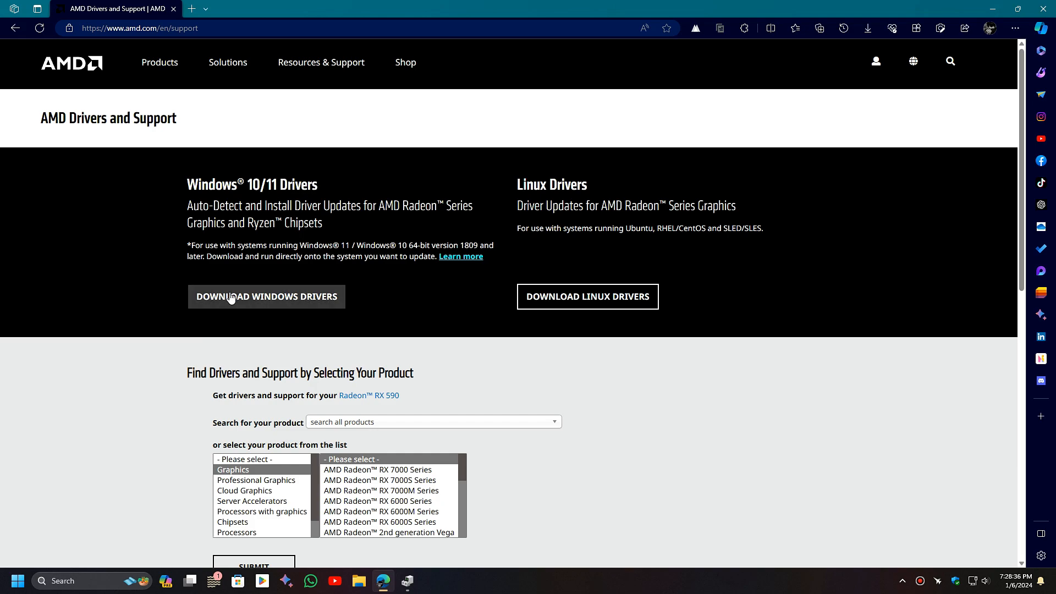
# In the product finder choose Graphics > Radeon 500 Series > Radeon RX 500 Series toward Radeon RX 590
pyautogui.scroll(-3)
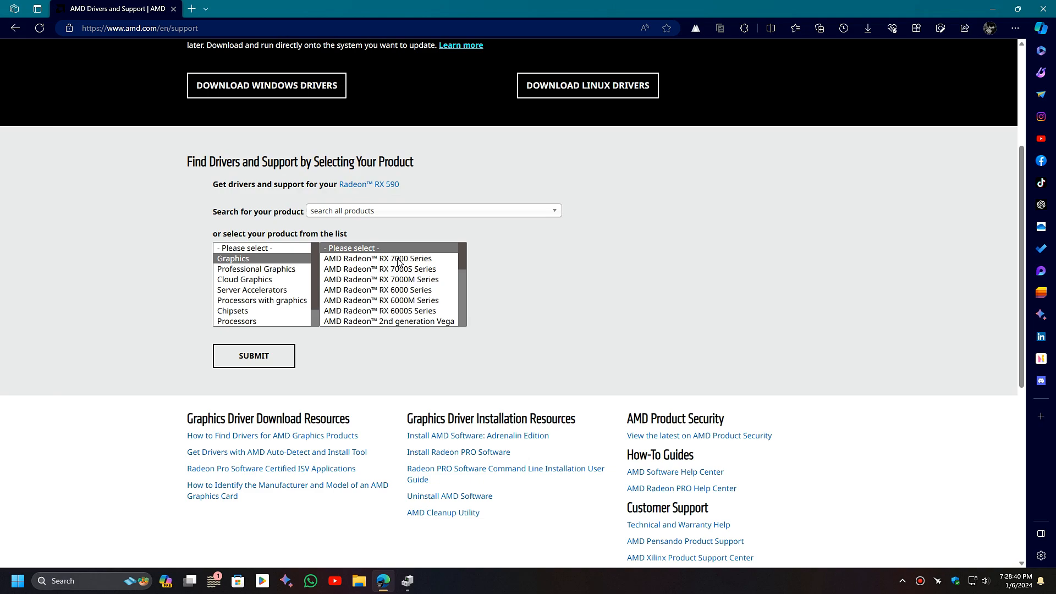
pyautogui.moveTo(438, 279)
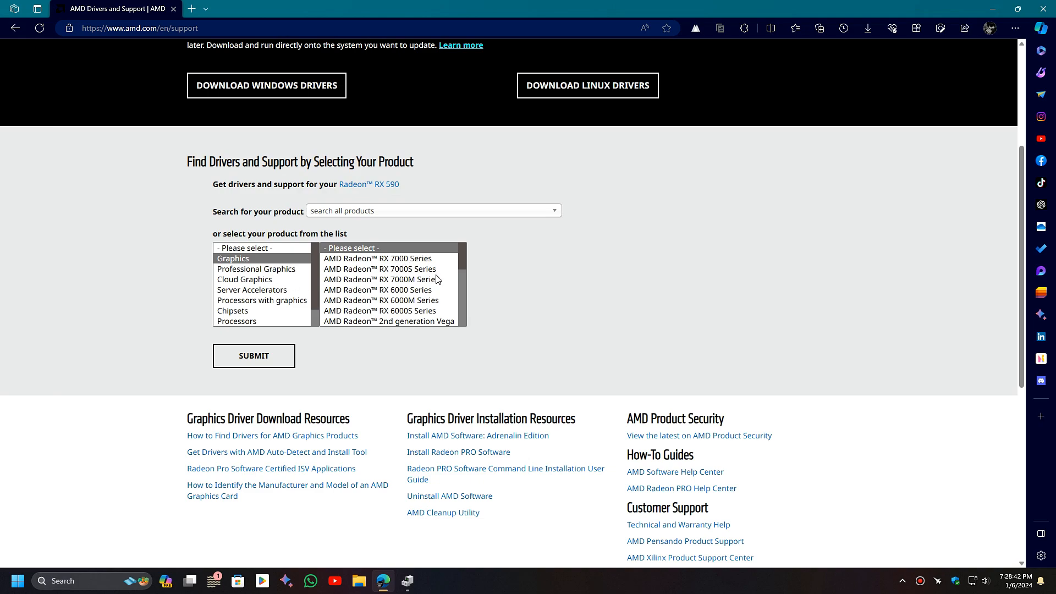
pyautogui.scroll(-3)
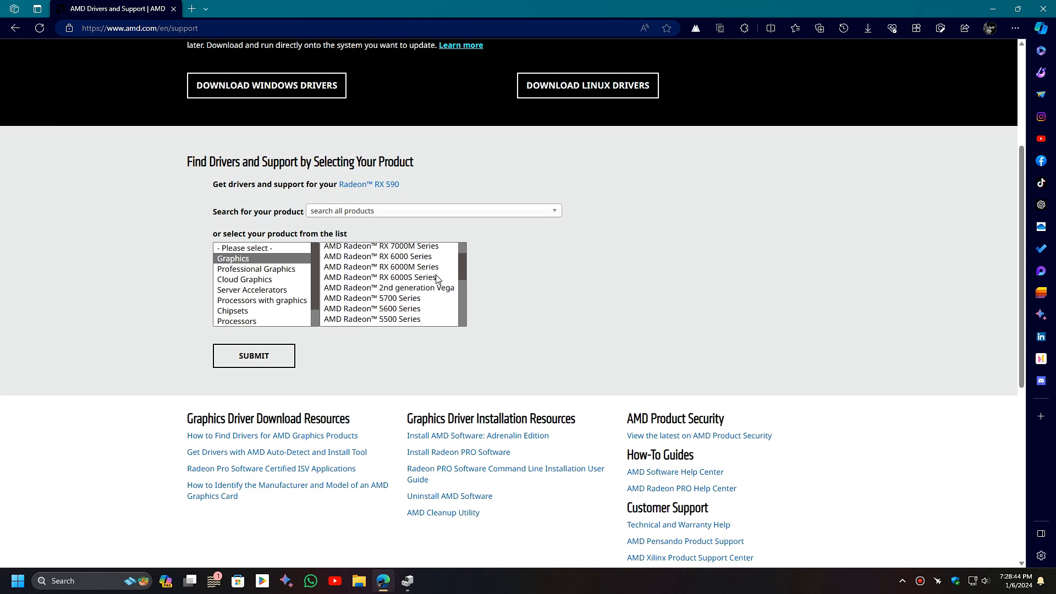
pyautogui.scroll(-3)
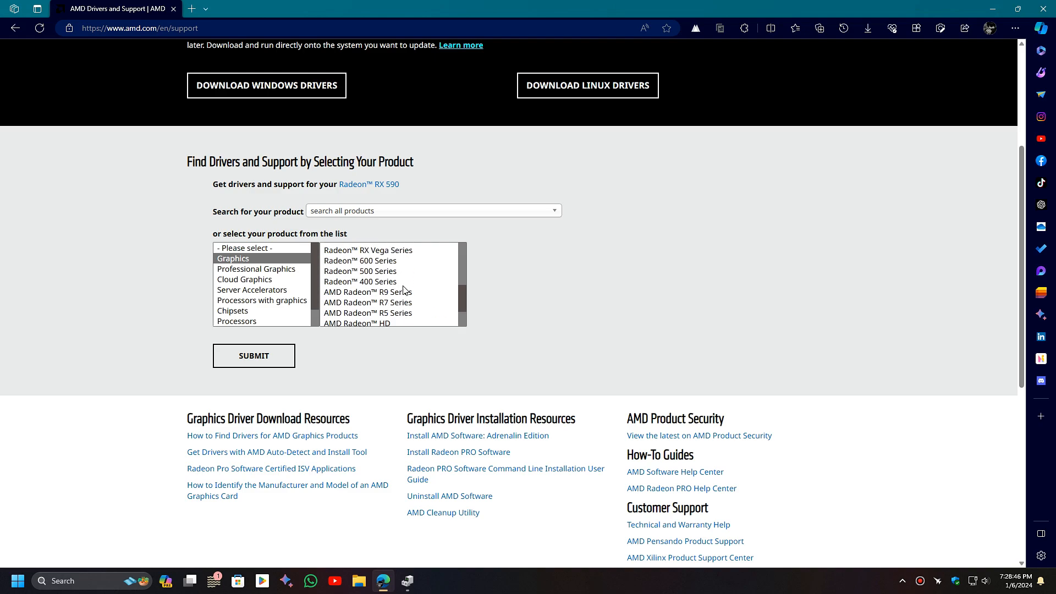
pyautogui.click(360, 271)
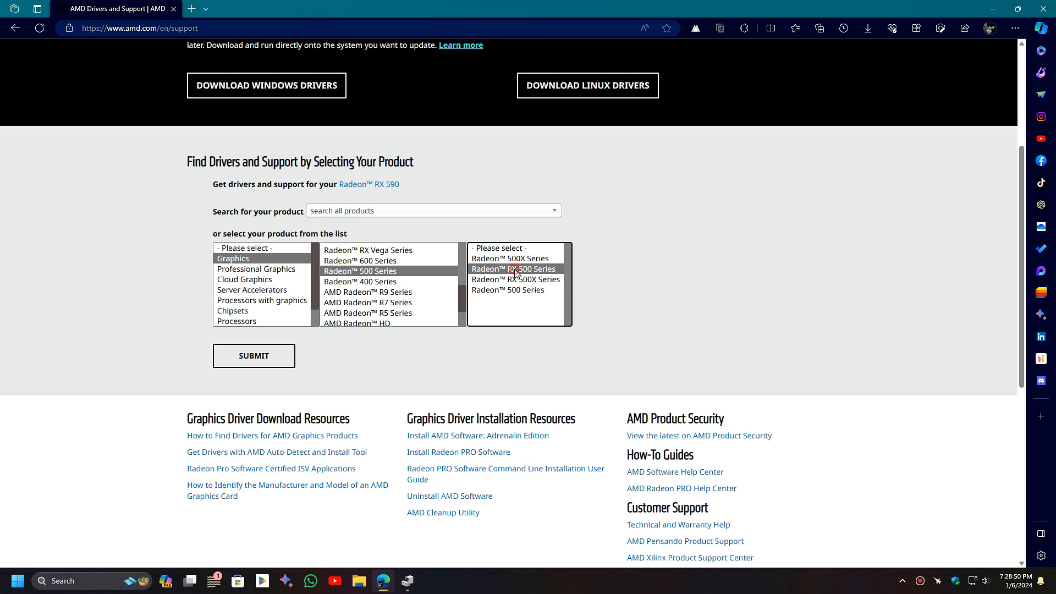
pyautogui.click(513, 269)
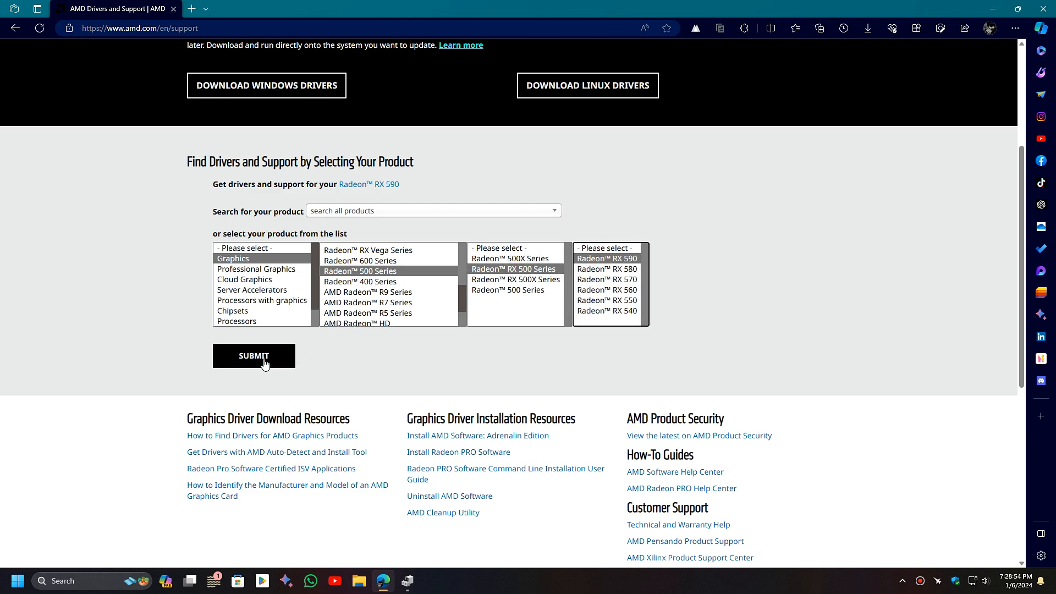
# Submit the Radeon RX 590 choice and expand its Windows 11 64-Bit Edition driver downloads
pyautogui.click(254, 356)
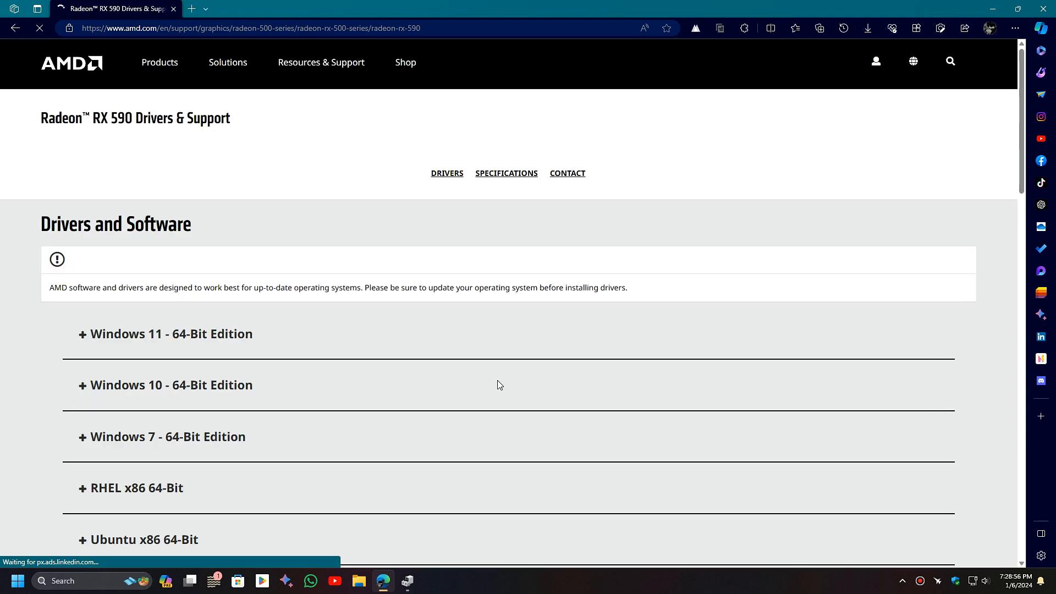
pyautogui.moveTo(190, 365)
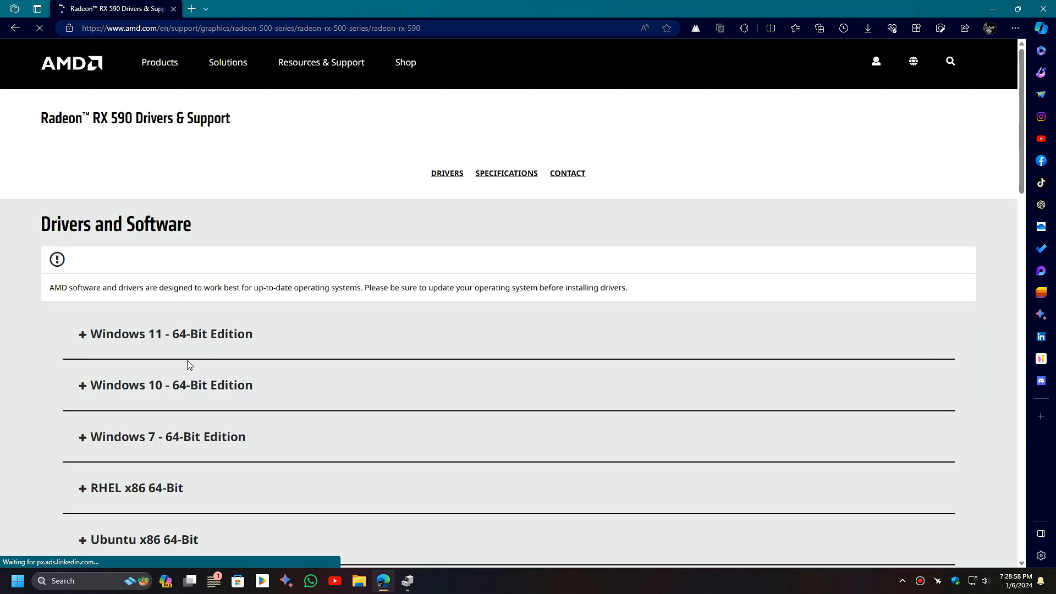
pyautogui.click(167, 333)
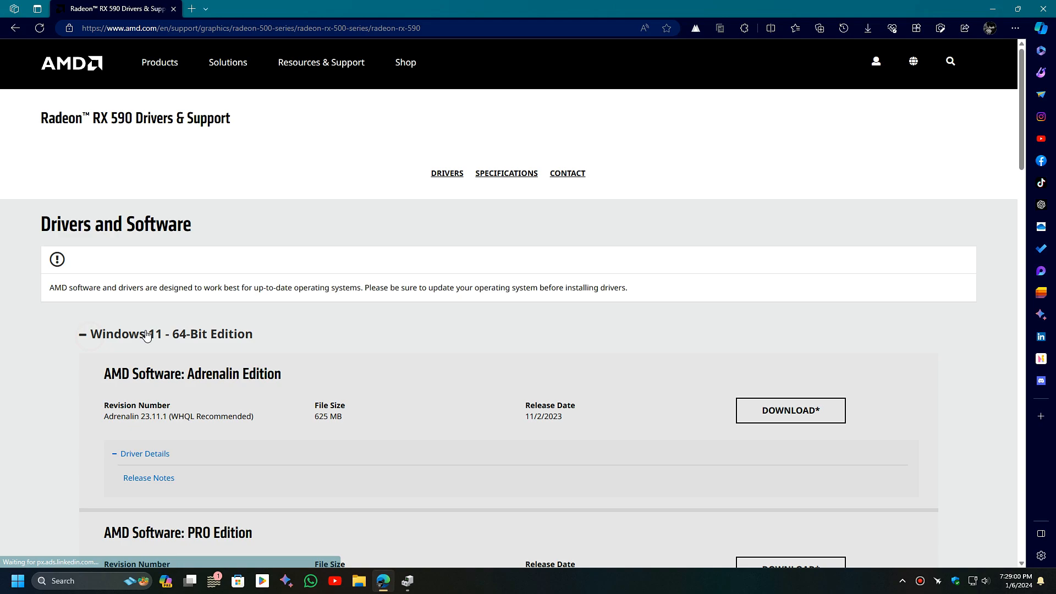
pyautogui.scroll(-3)
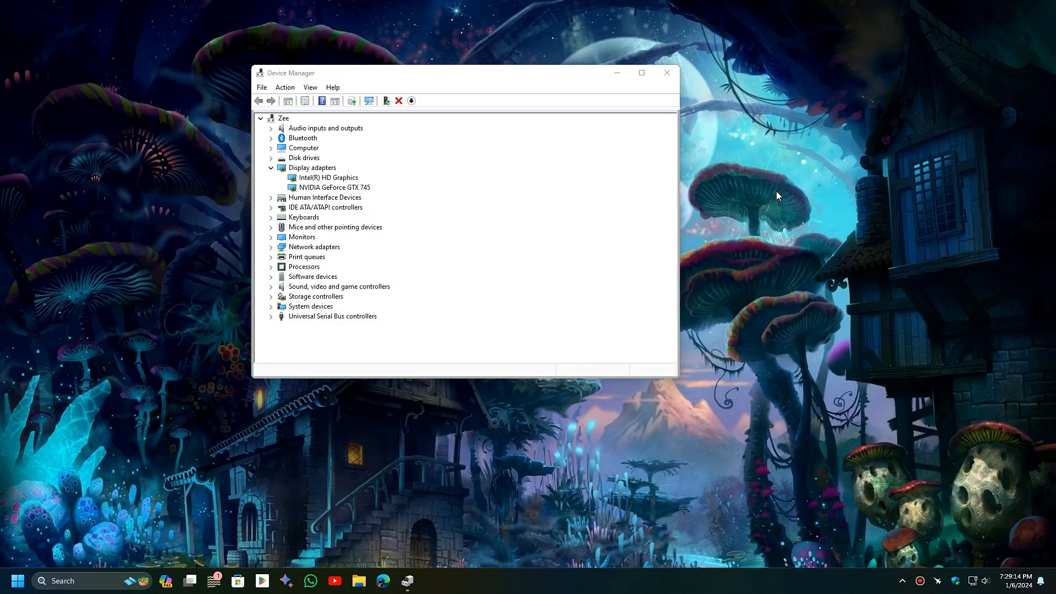
# Close Device Manager and reach Display settings from the desktop's right-click menu
pyautogui.click(666, 73)
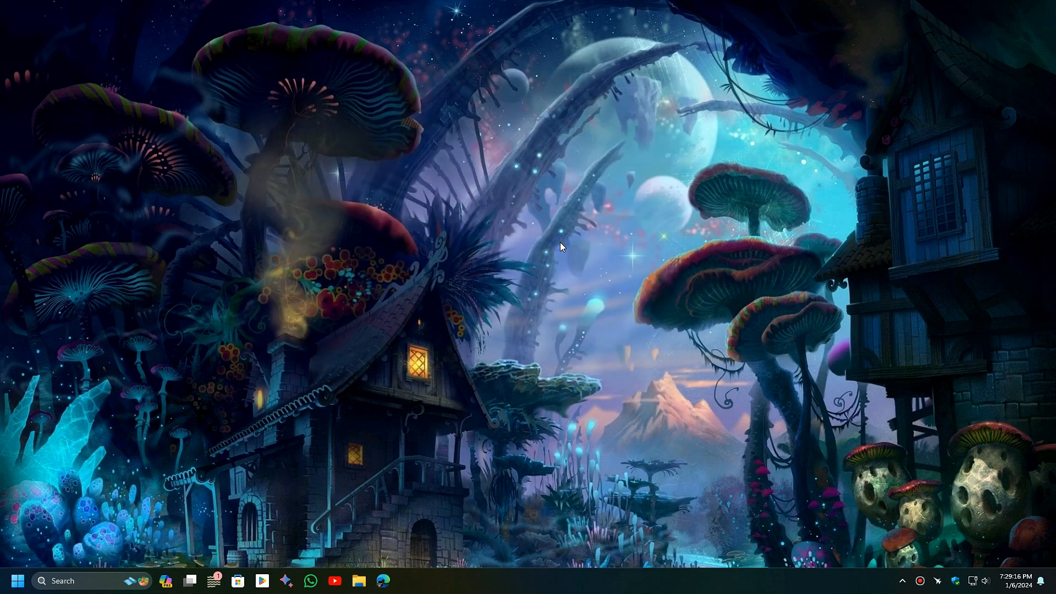
pyautogui.rightClick(562, 246)
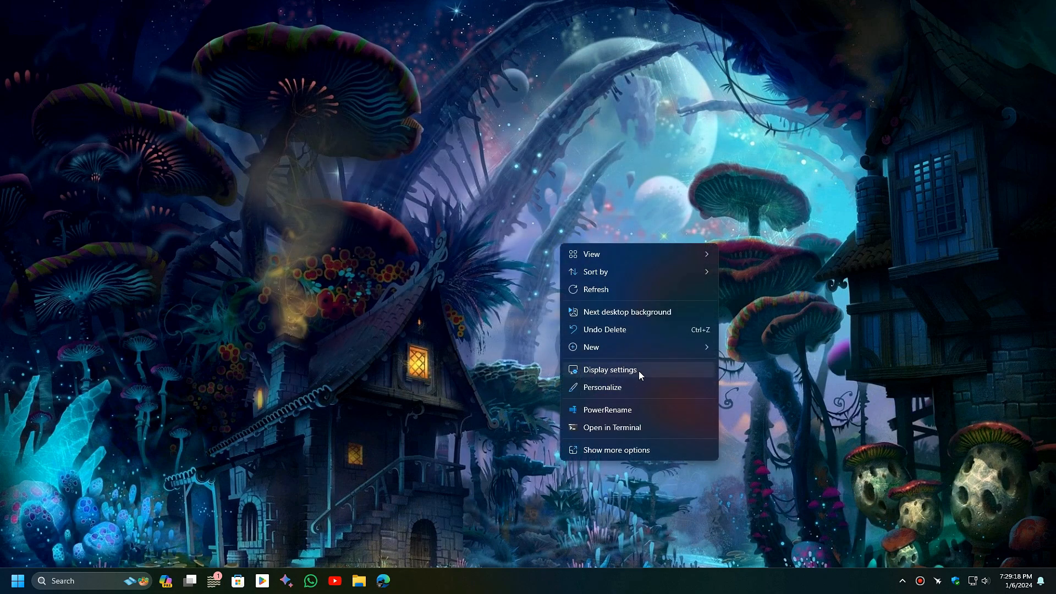
pyautogui.click(608, 369)
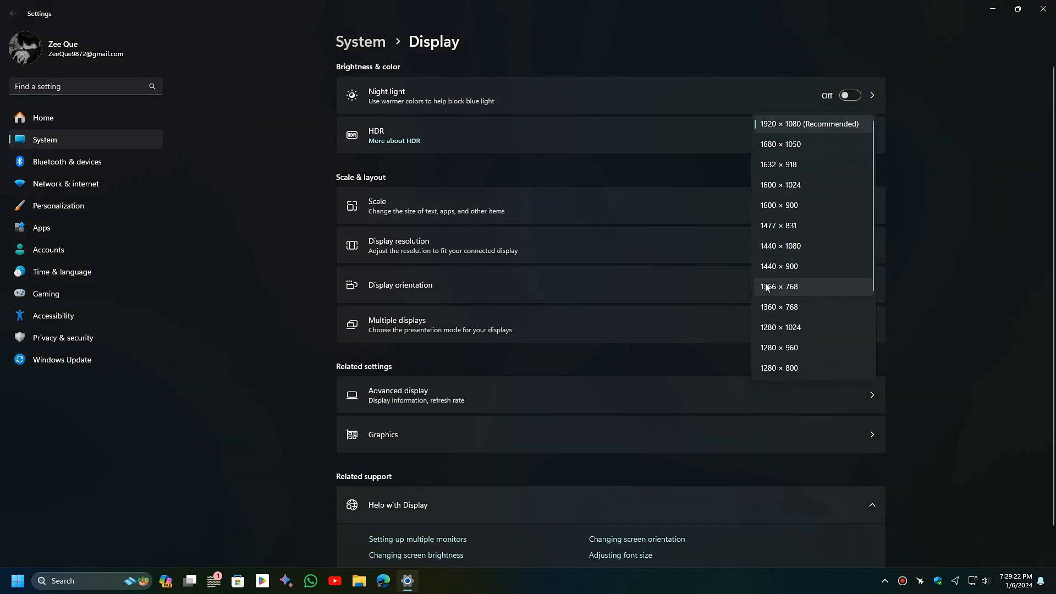
pyautogui.moveTo(803, 266)
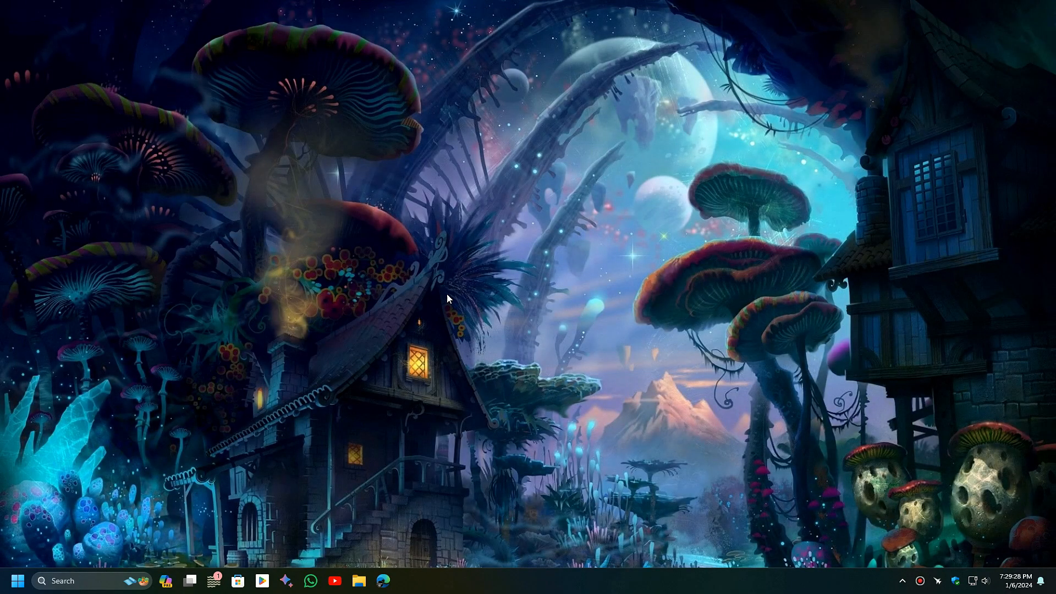
pyautogui.moveTo(587, 319)
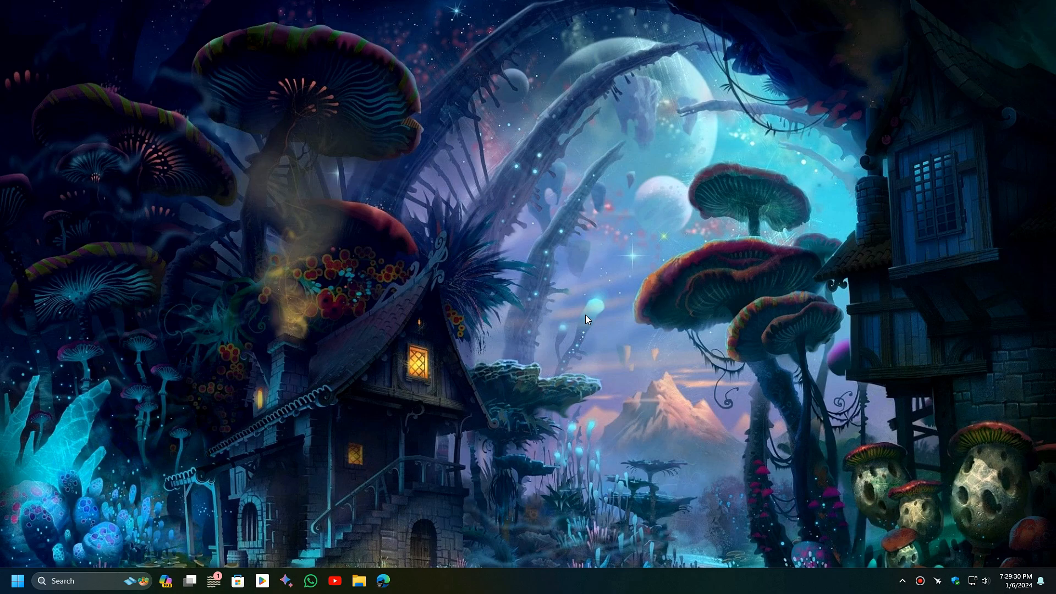